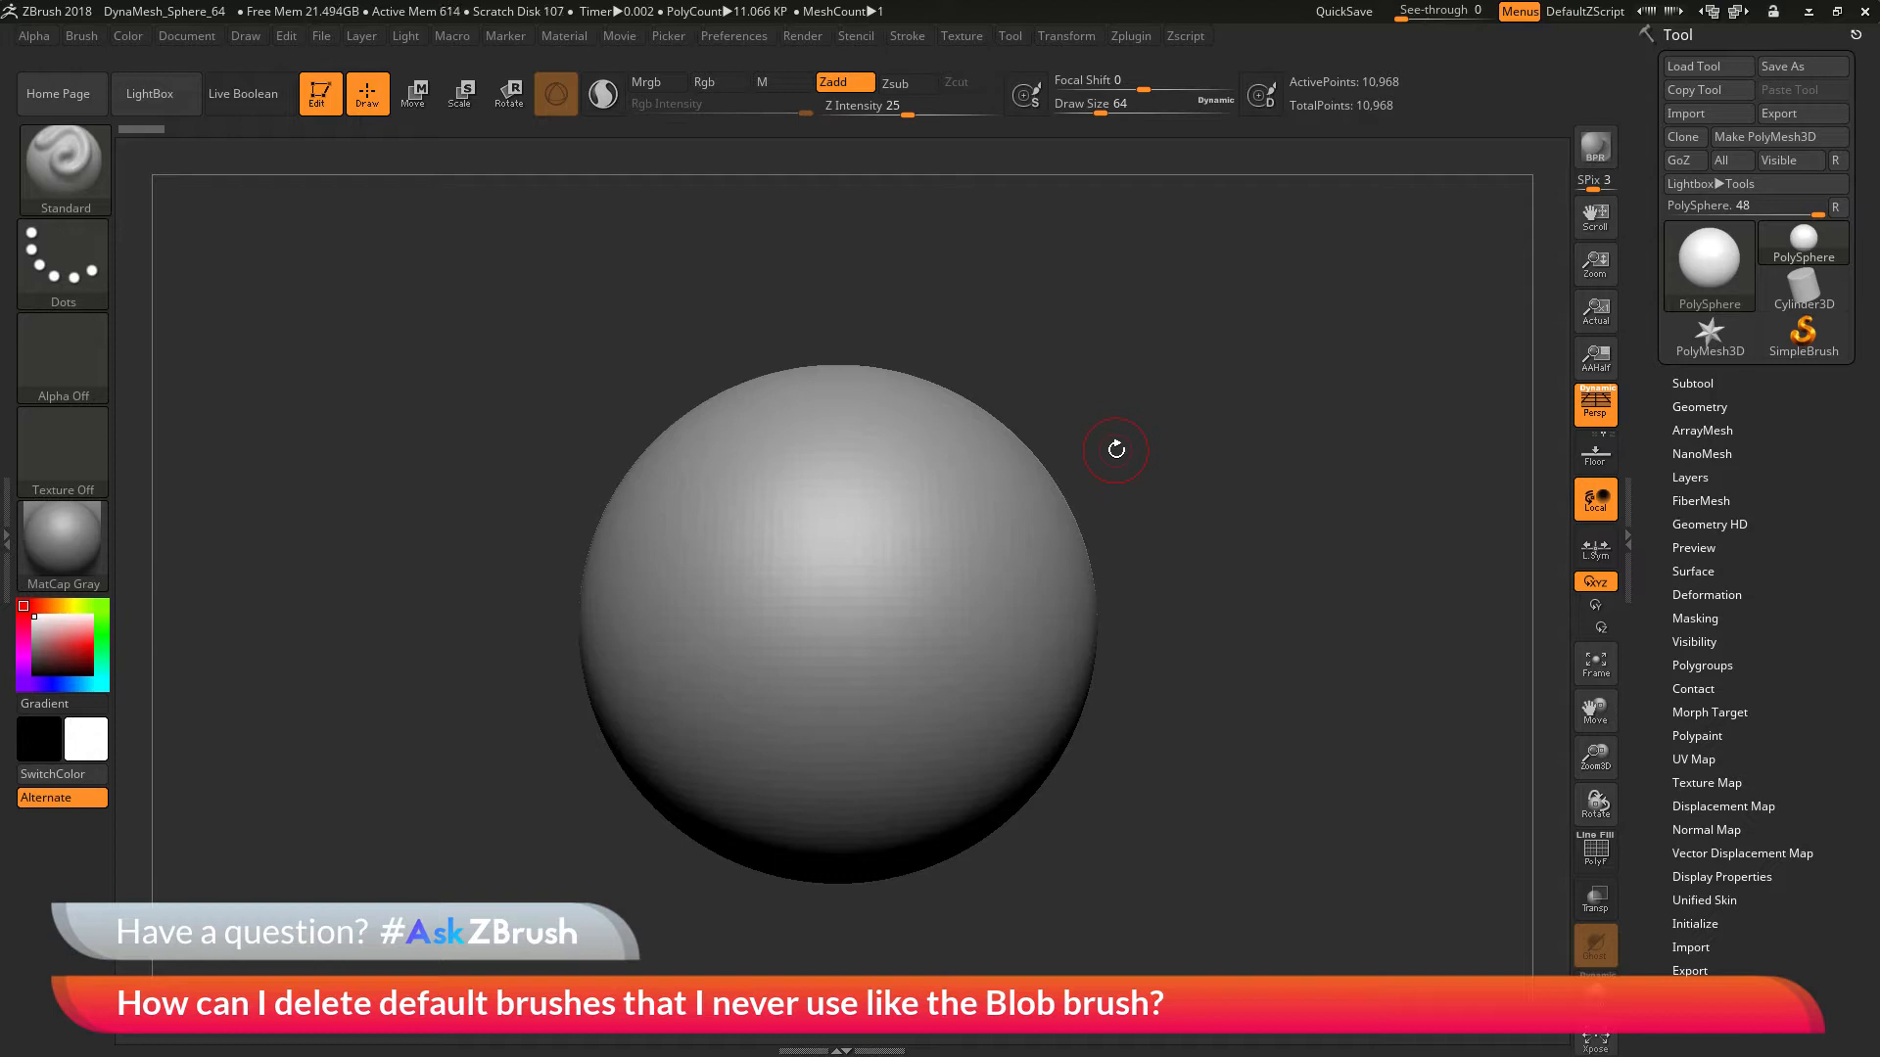
mouse_move(1329, 361)
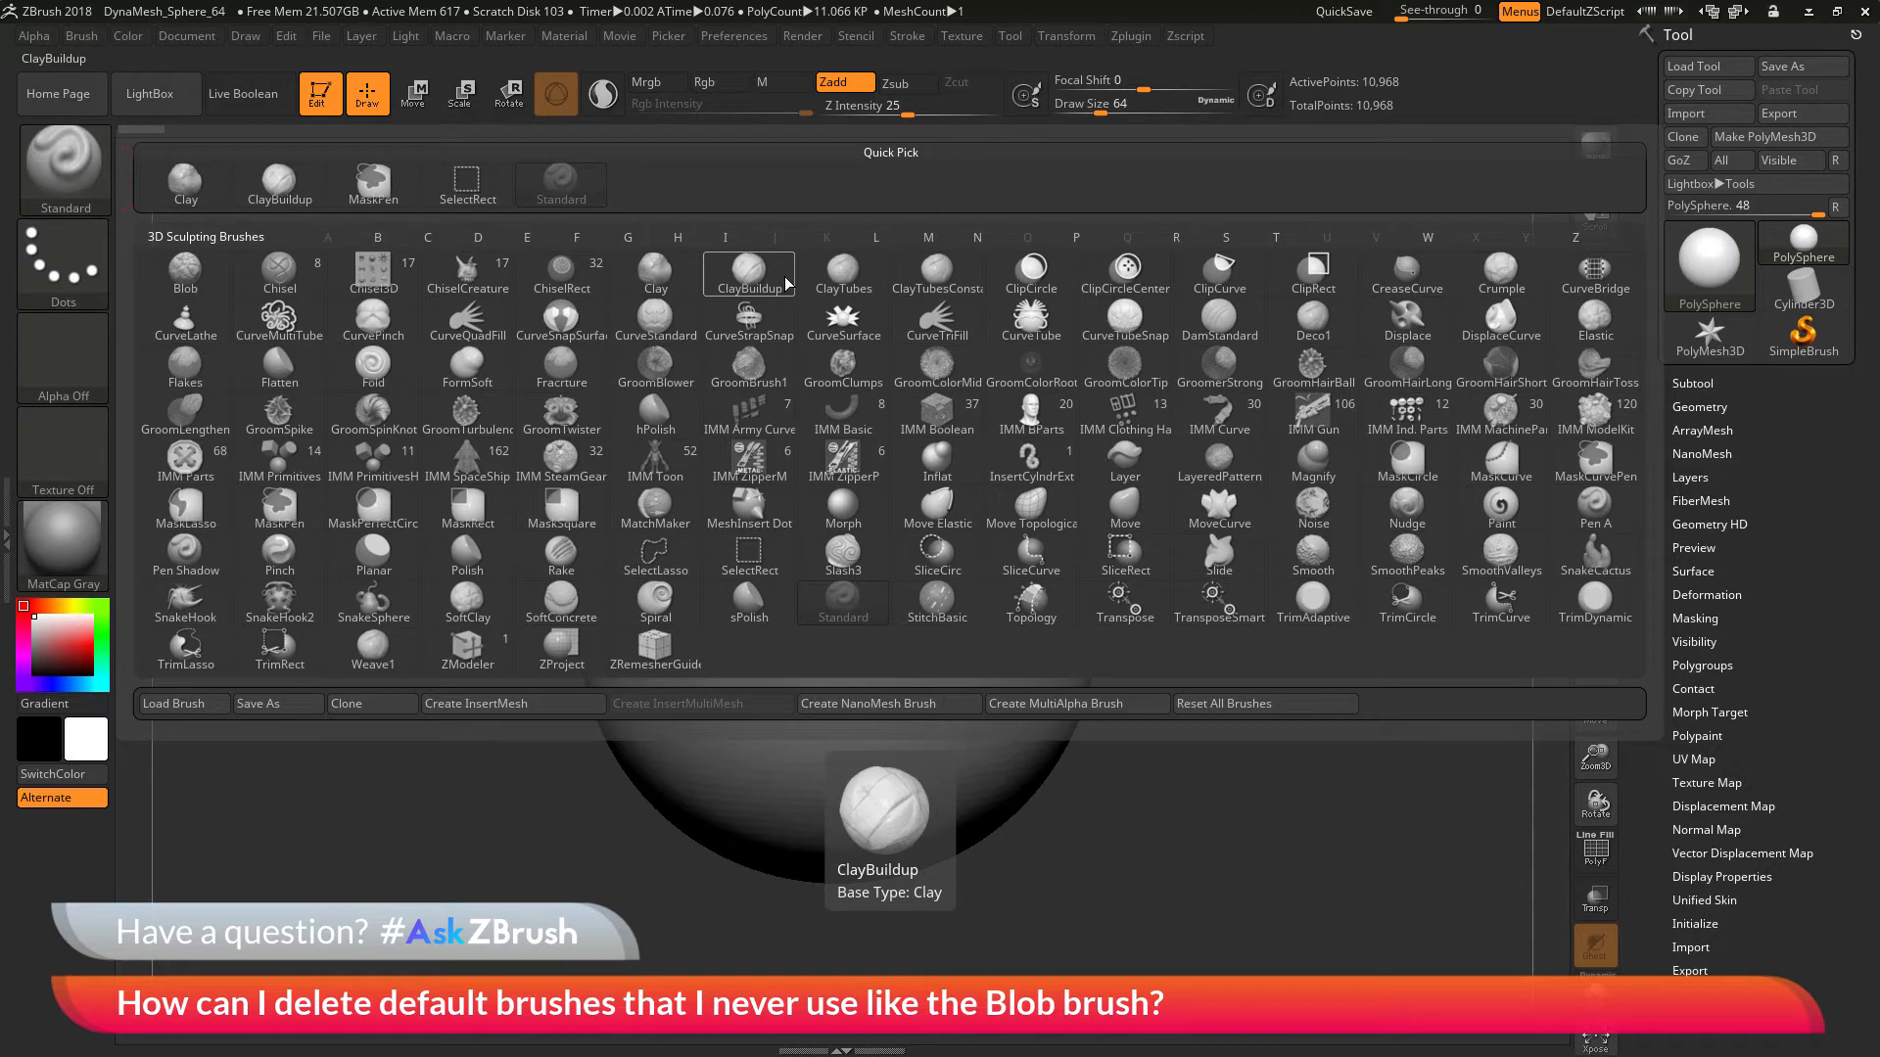
left_click(185, 272)
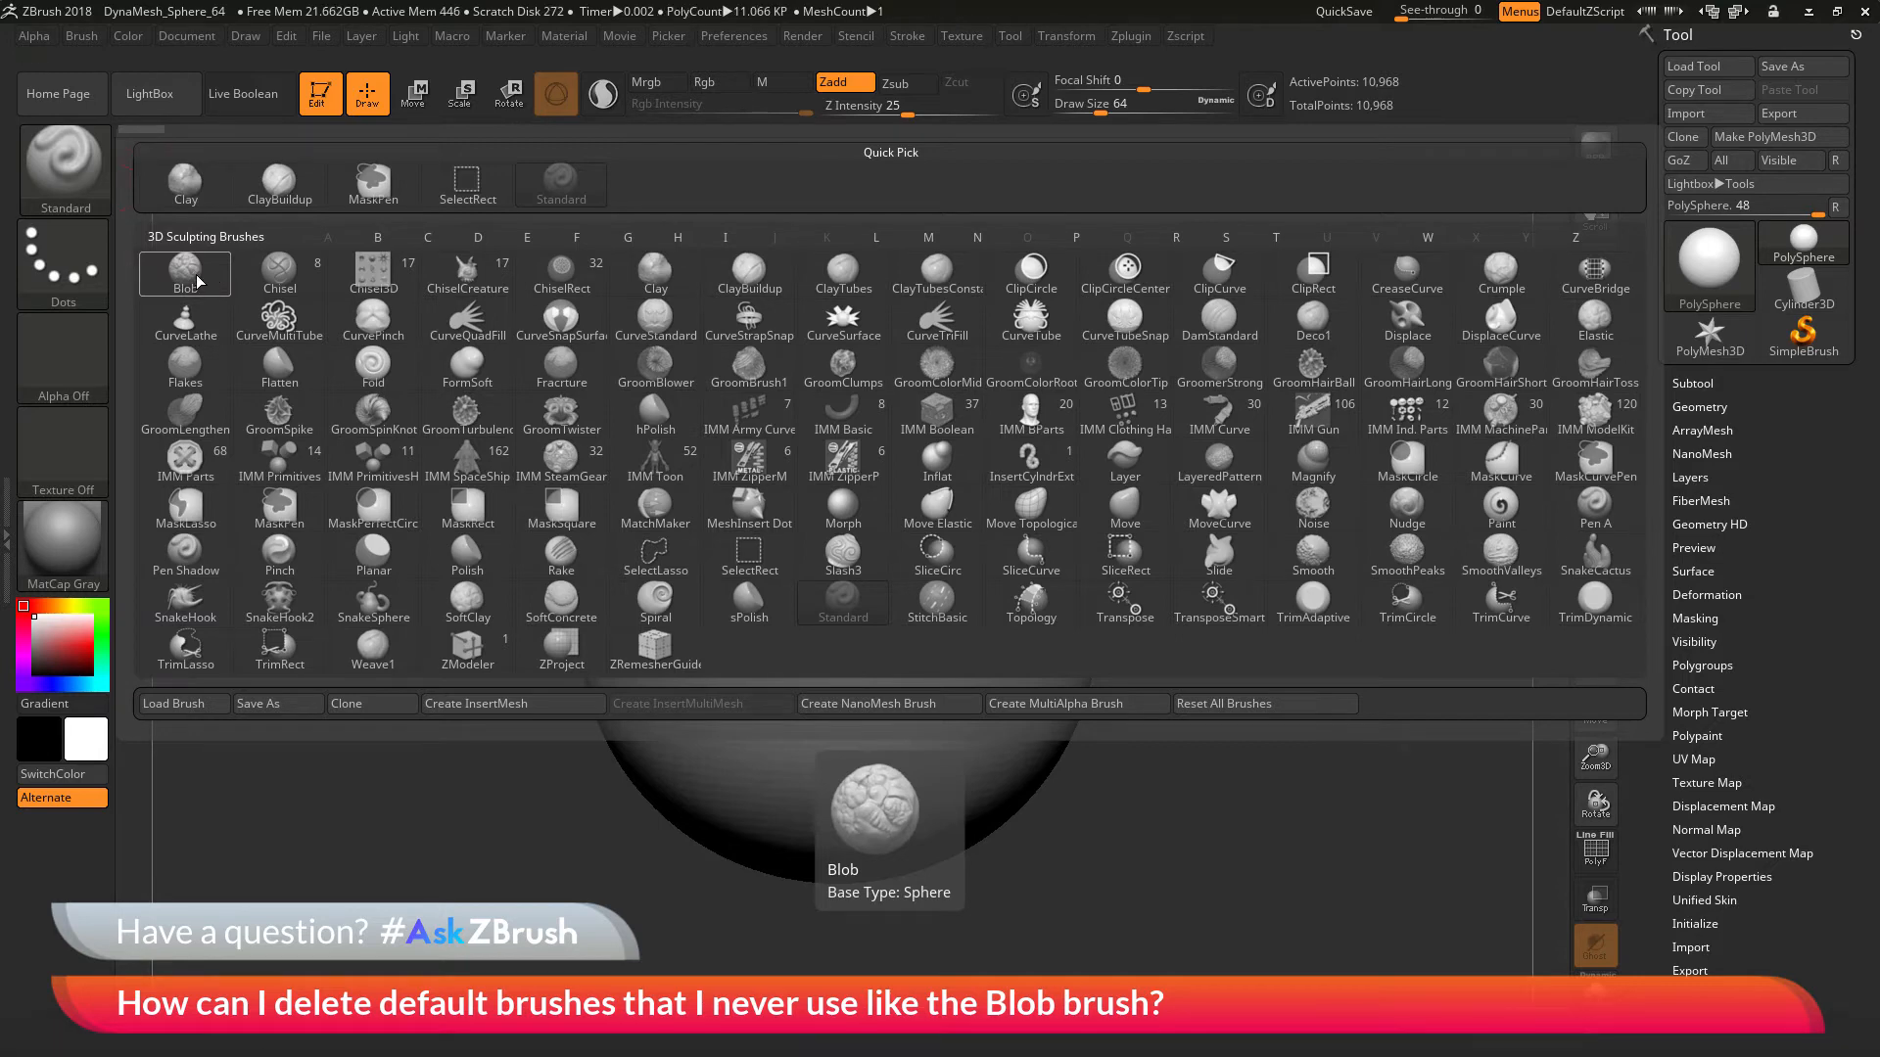
left_click(173, 703)
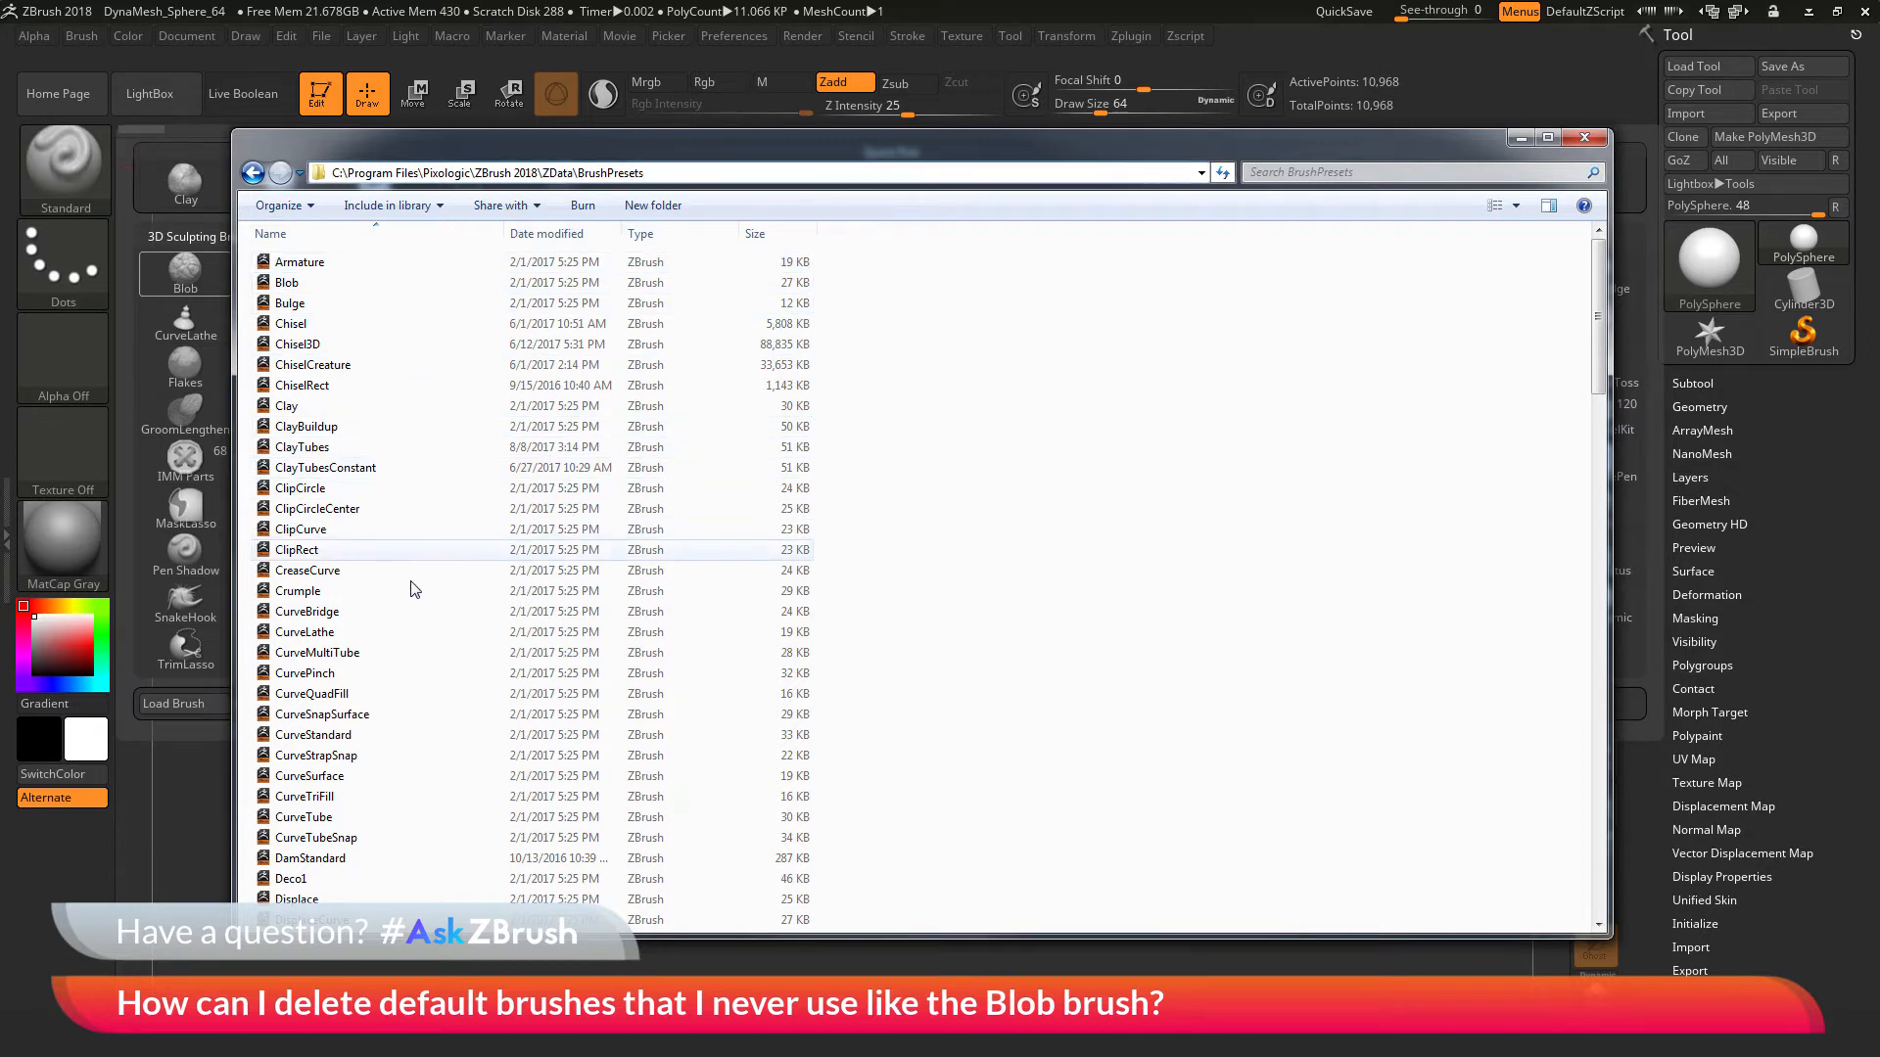
mouse_move(412, 318)
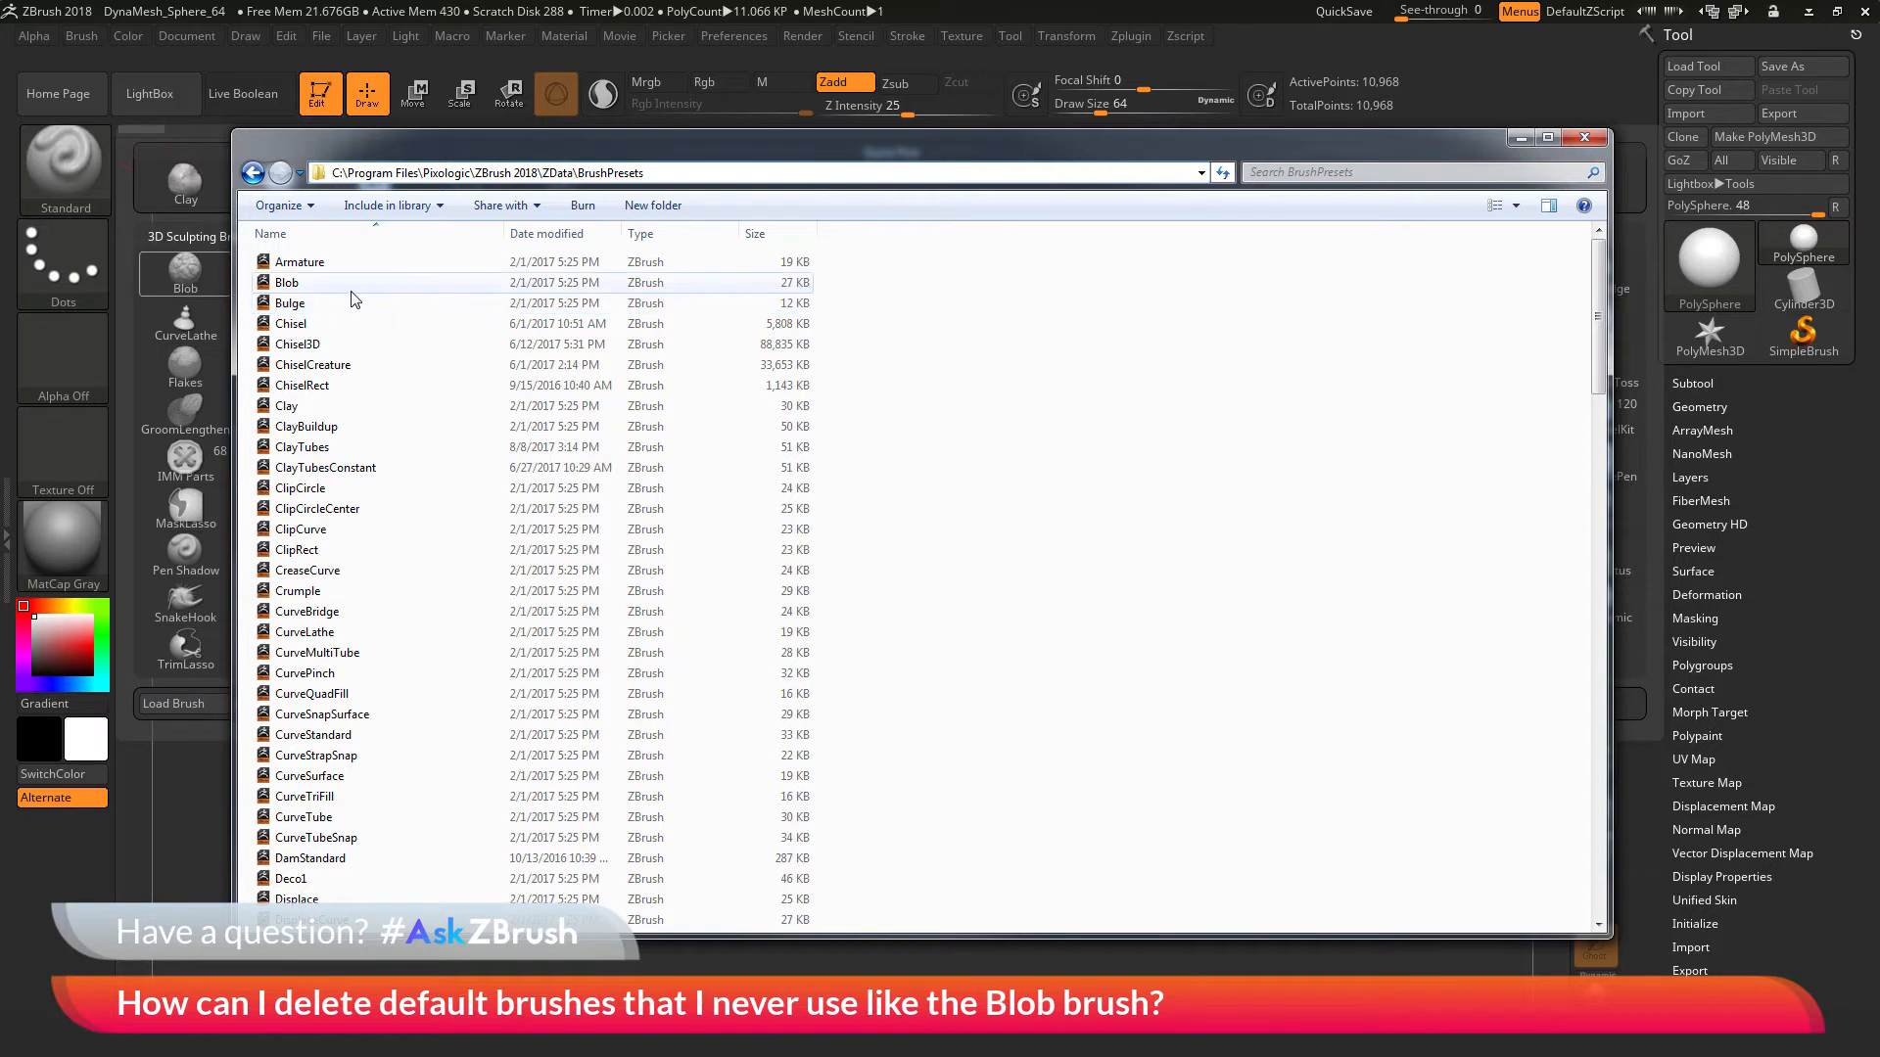
mouse_move(373, 303)
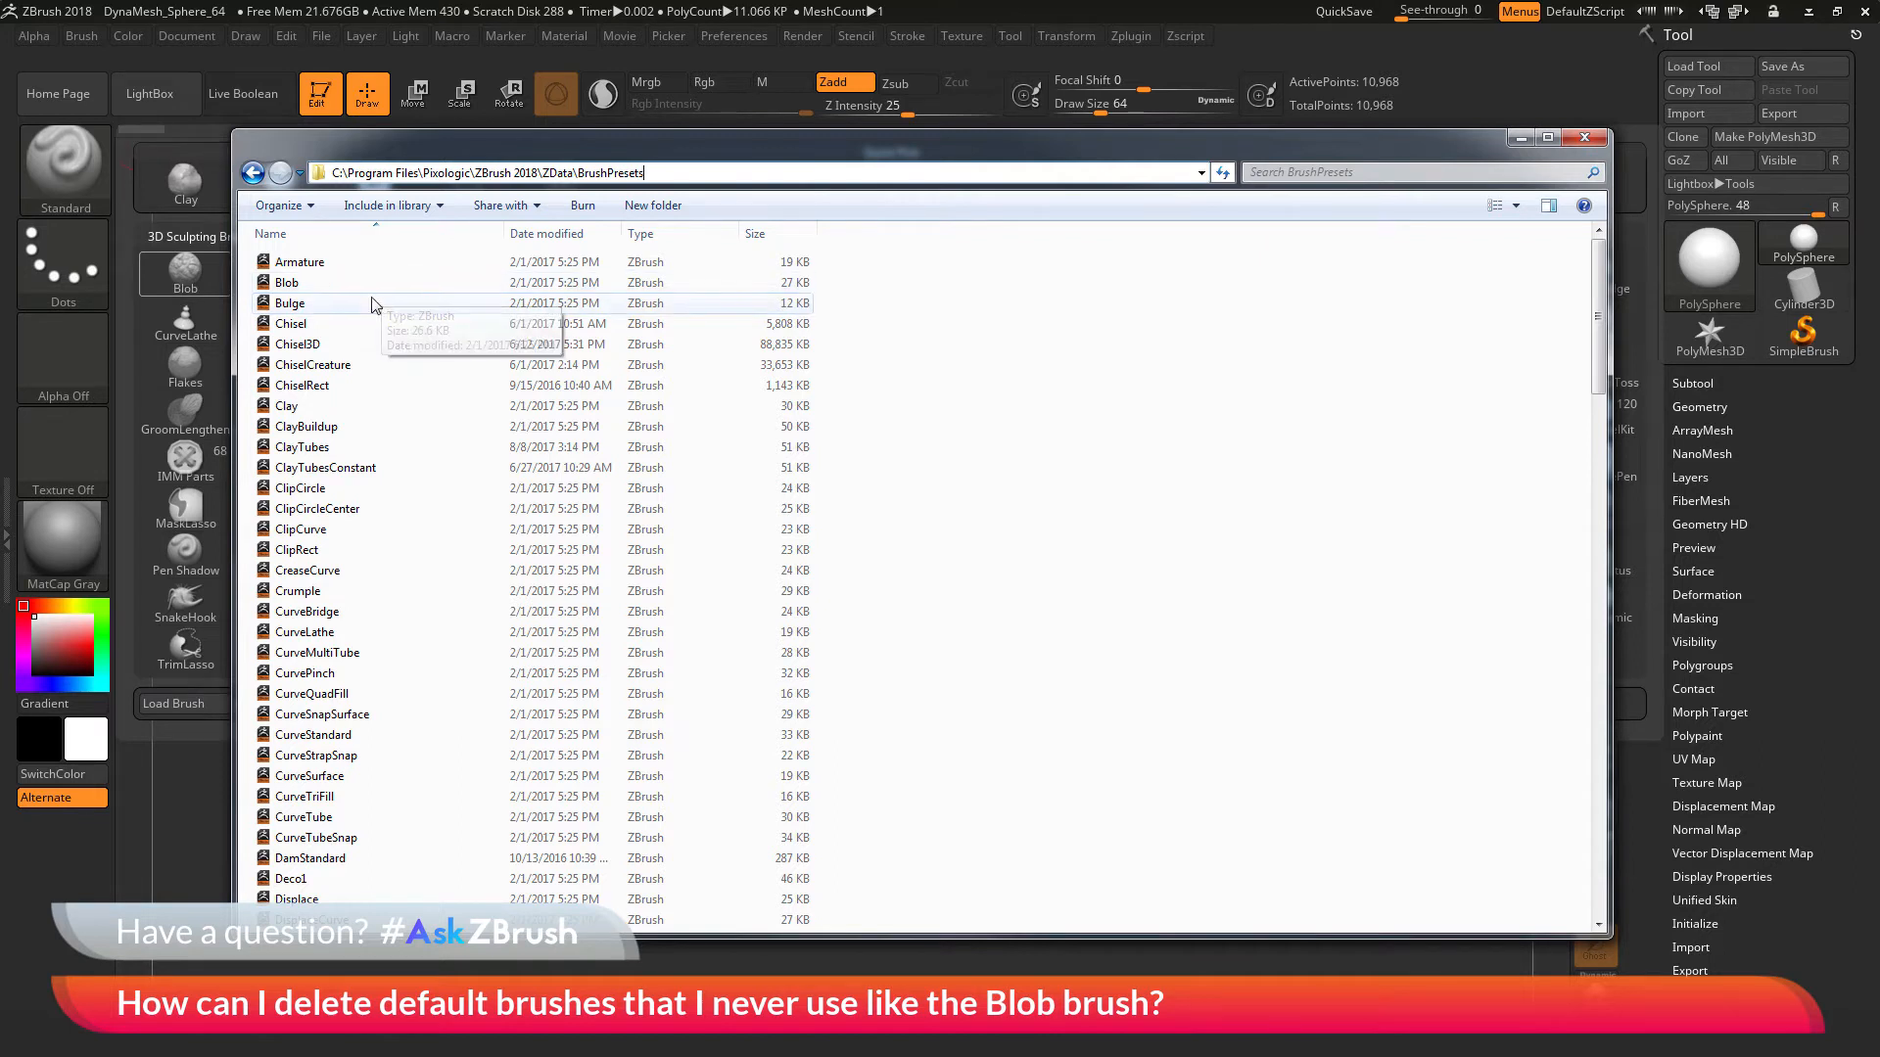
Select the Blob file in ZBrush 2018's BrushPresets folder and delete it
left_click(287, 282)
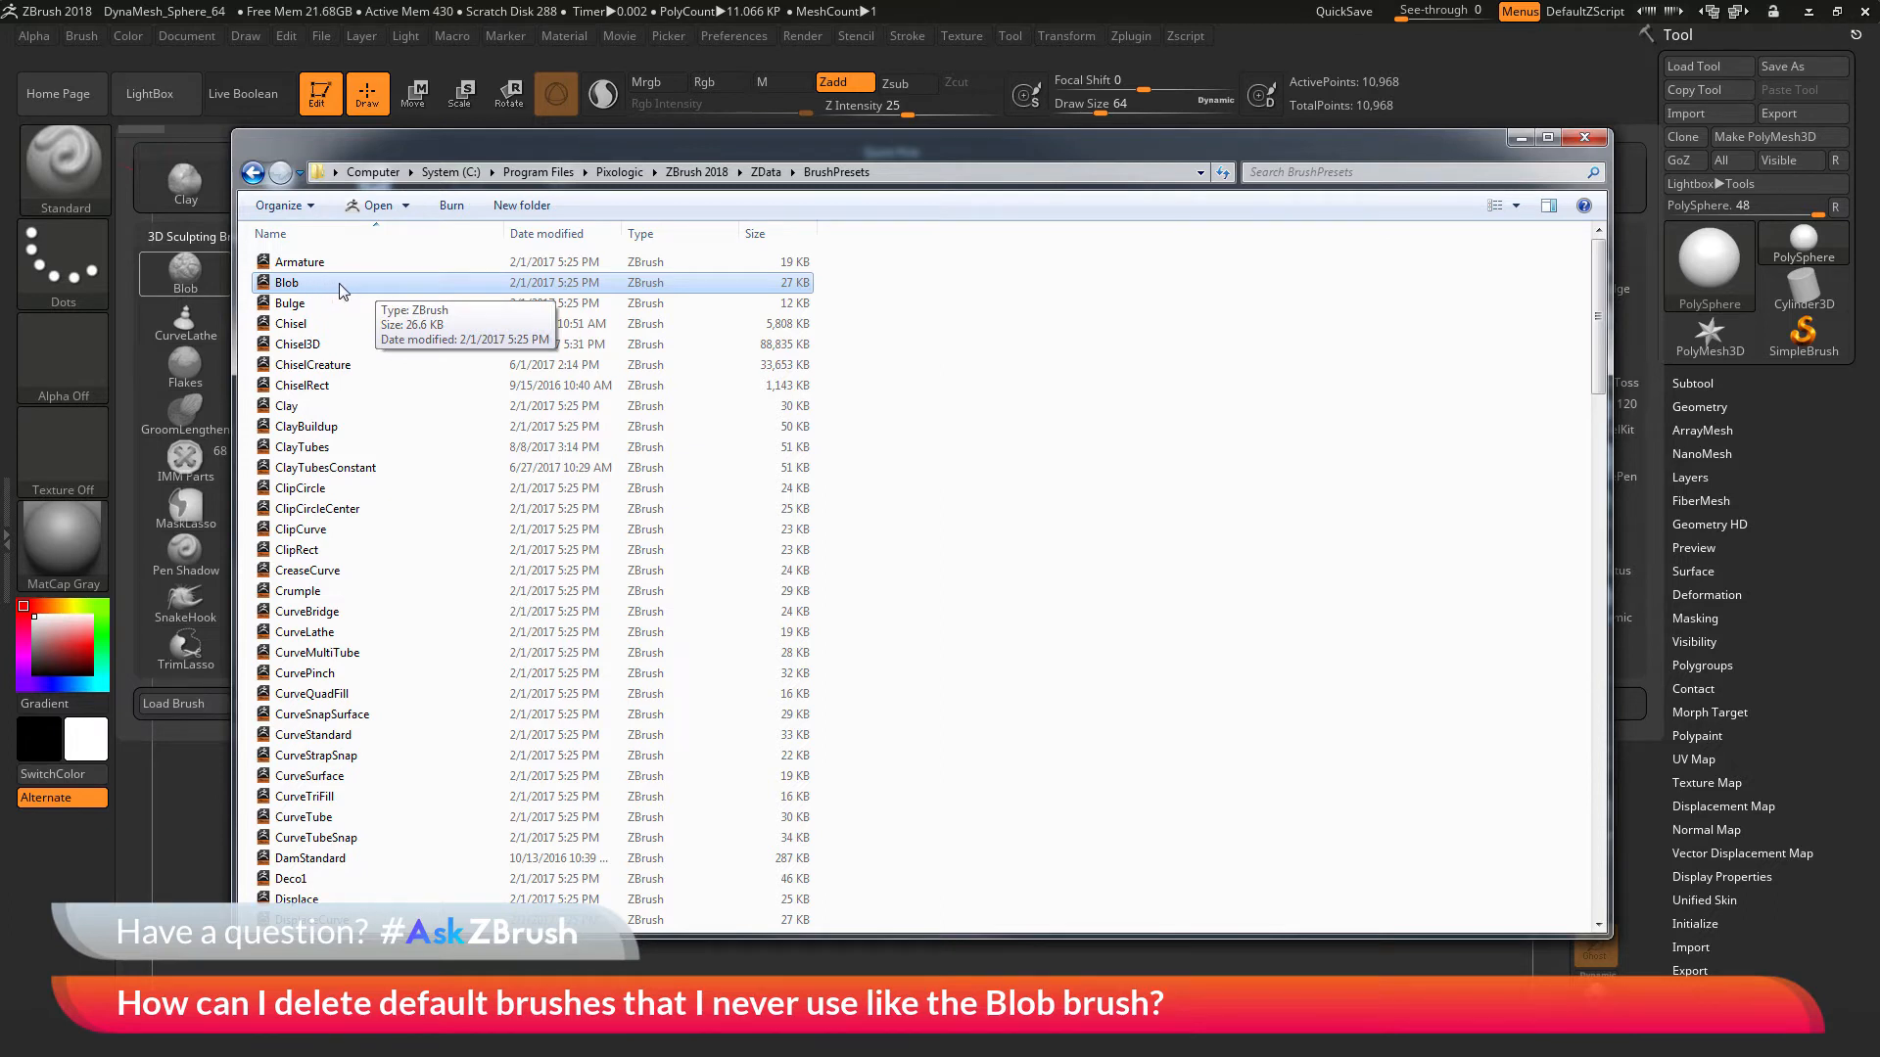
key("Delete")
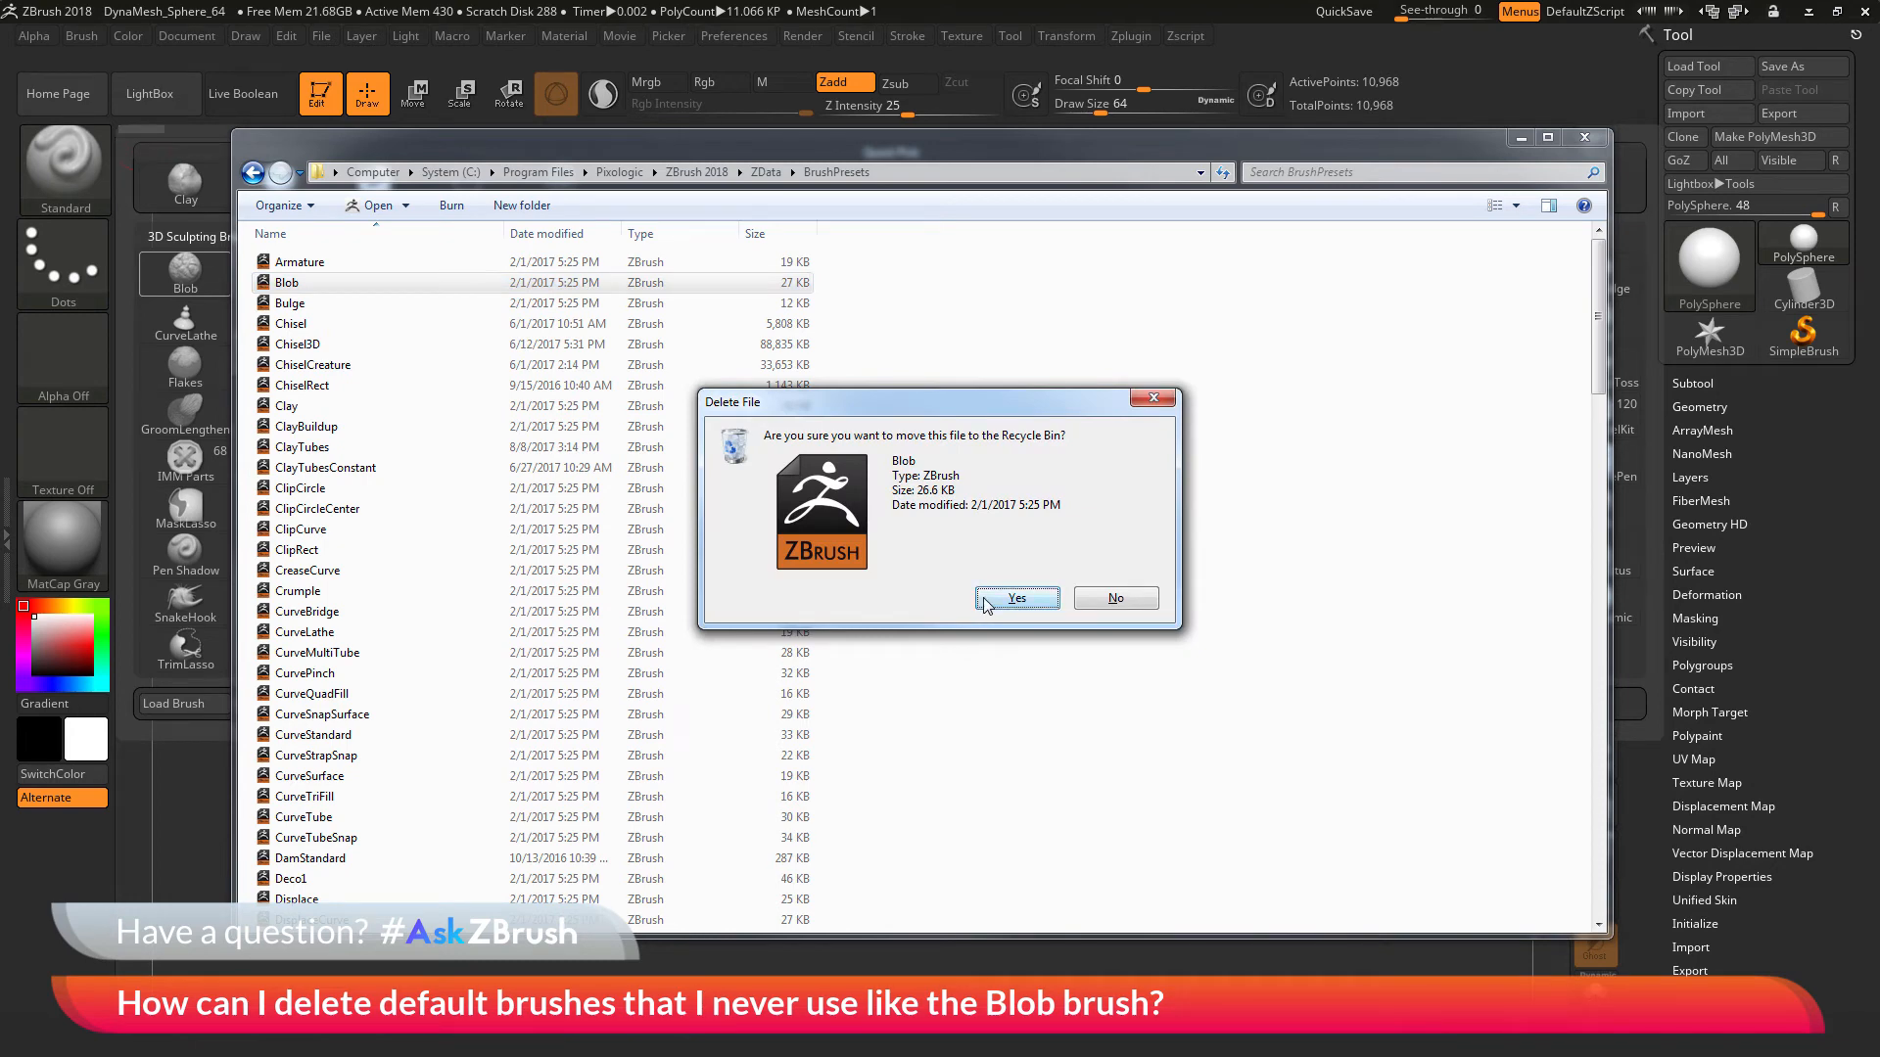
Confirm moving the Blob brush file to the Recycle Bin
left_click(1018, 598)
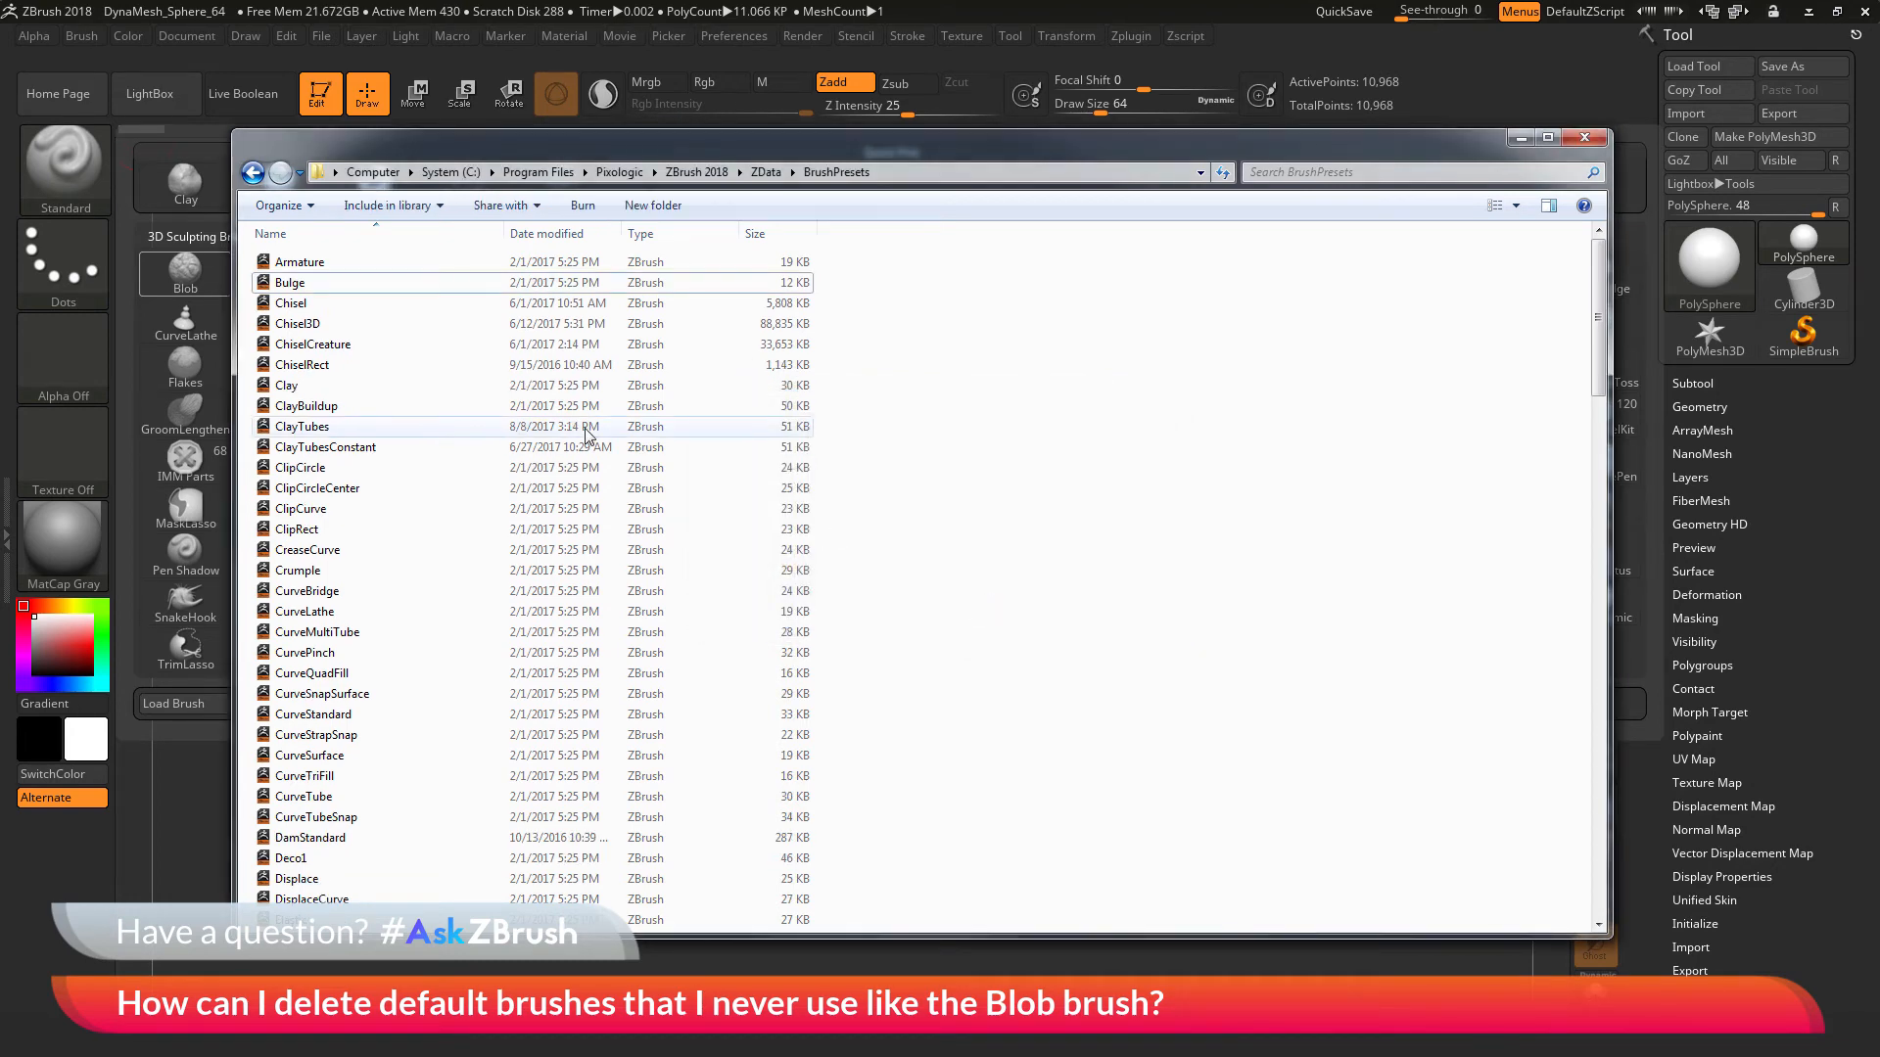
mouse_move(446, 431)
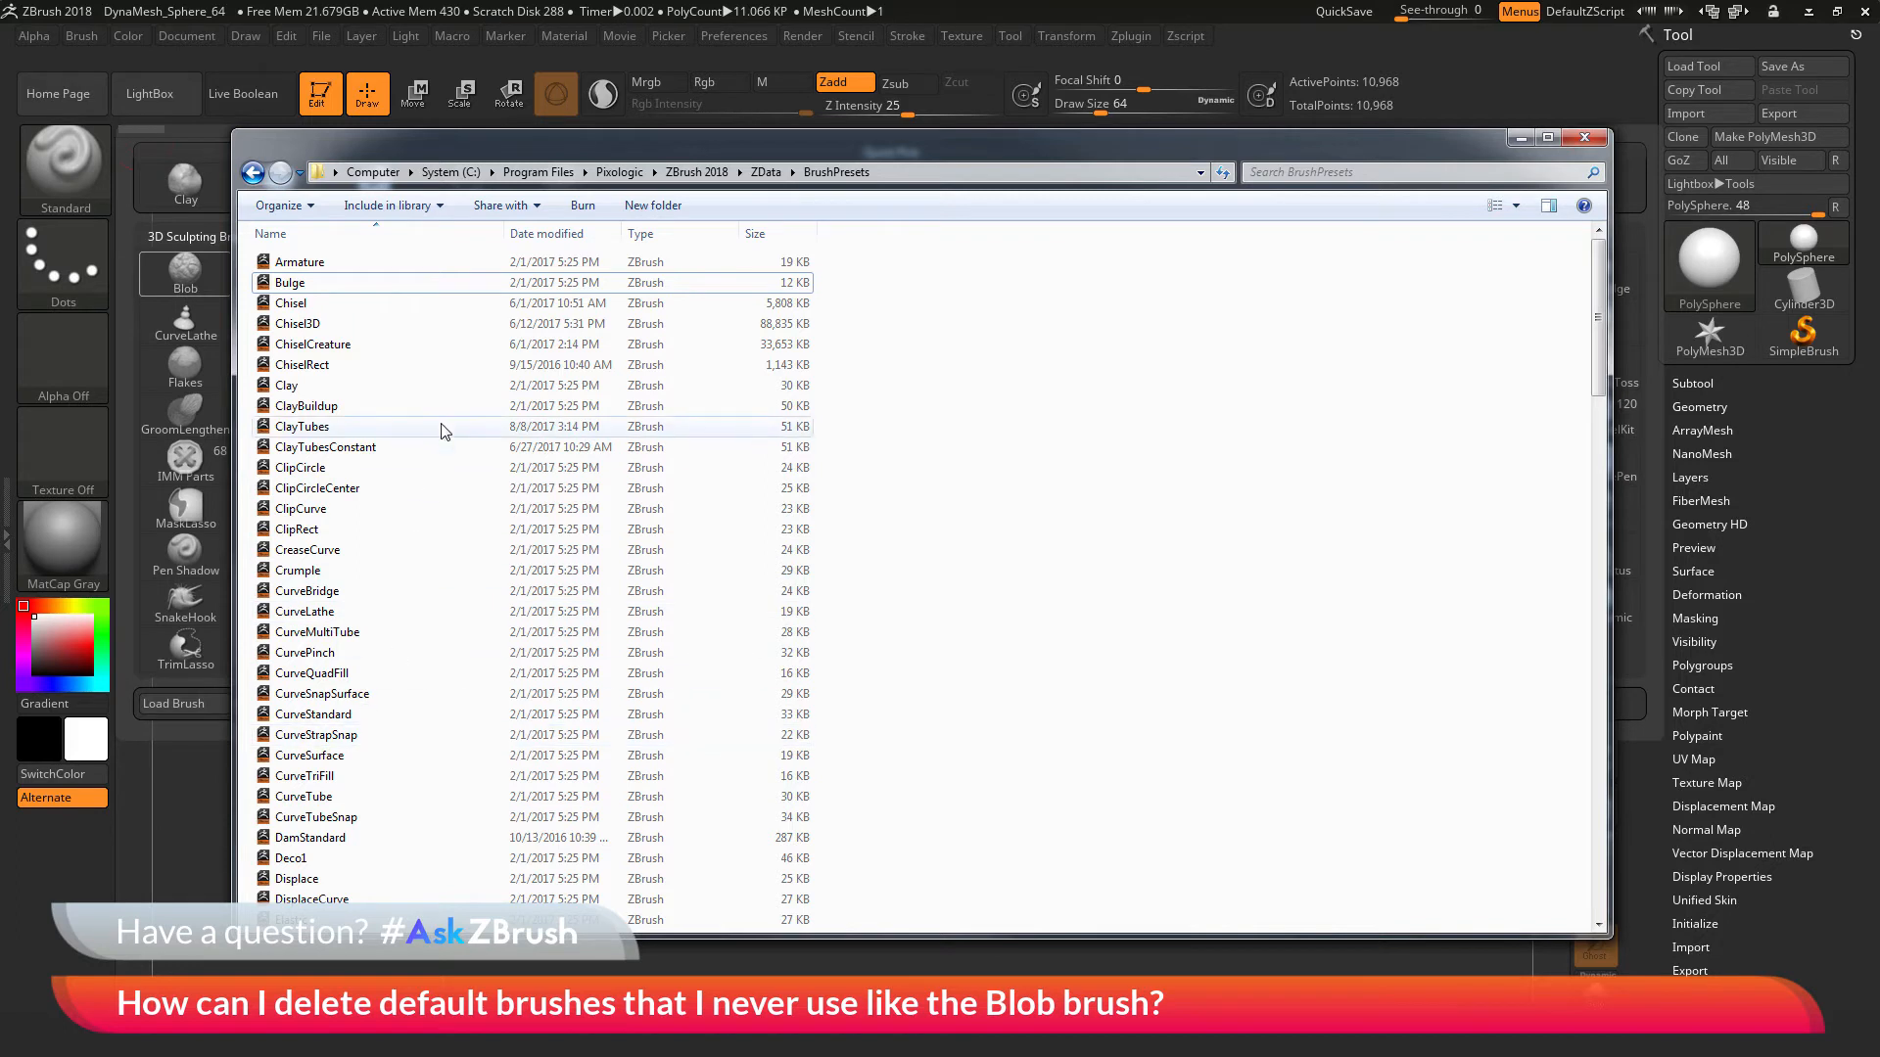
mouse_move(447, 427)
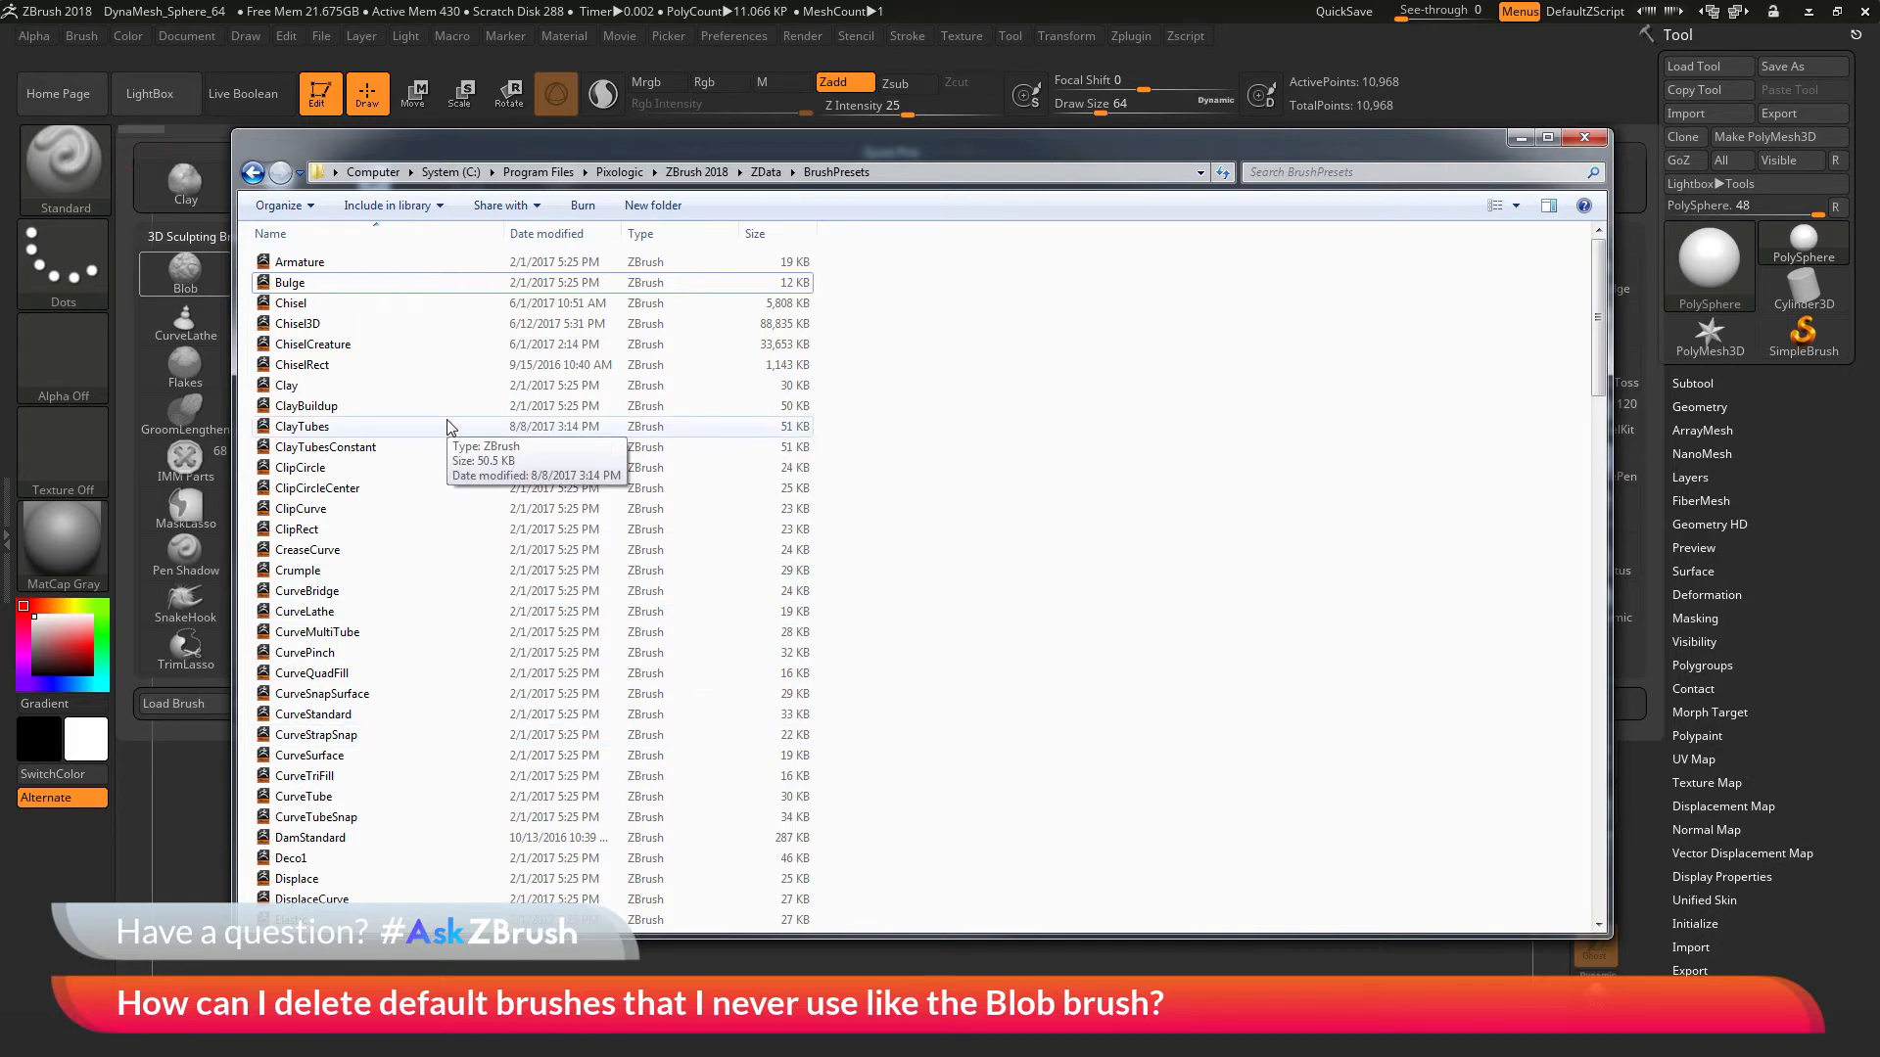
mouse_move(415, 496)
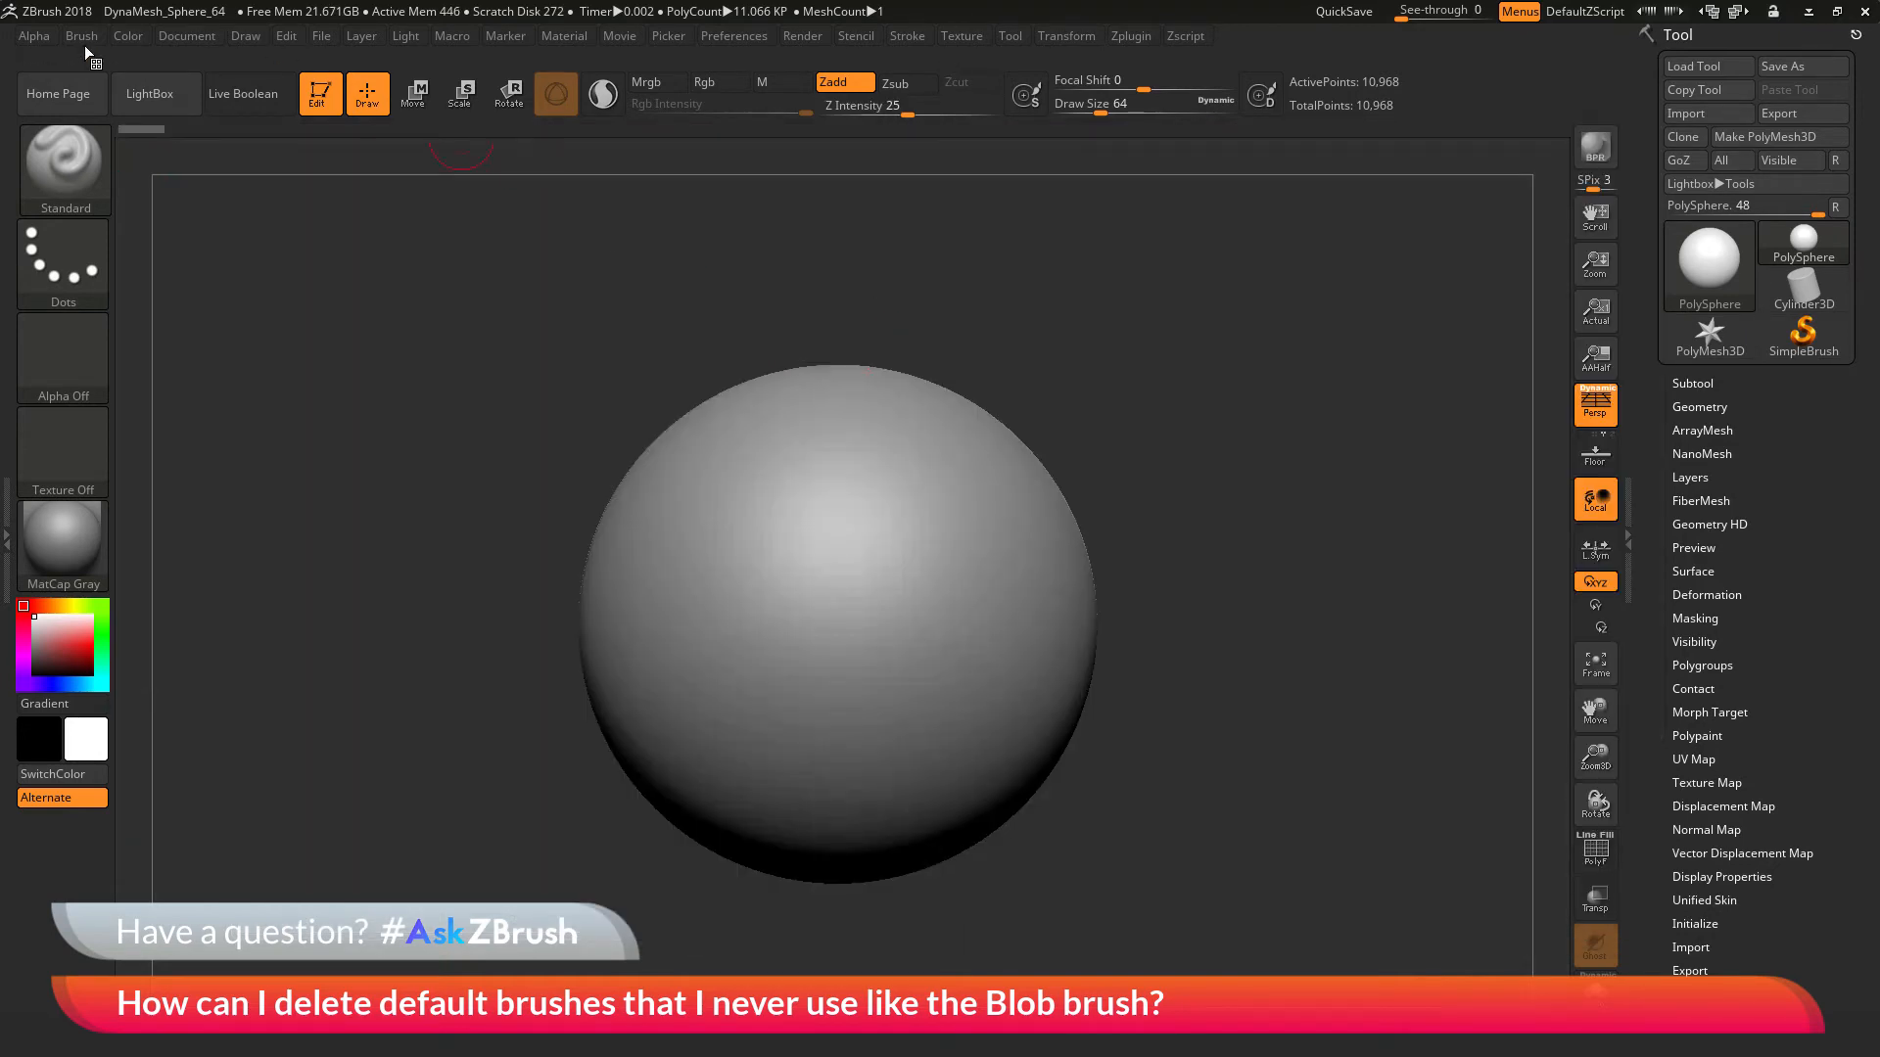
Use Reset All Brushes from the Brush menu to reload presets from disk
left_click(81, 36)
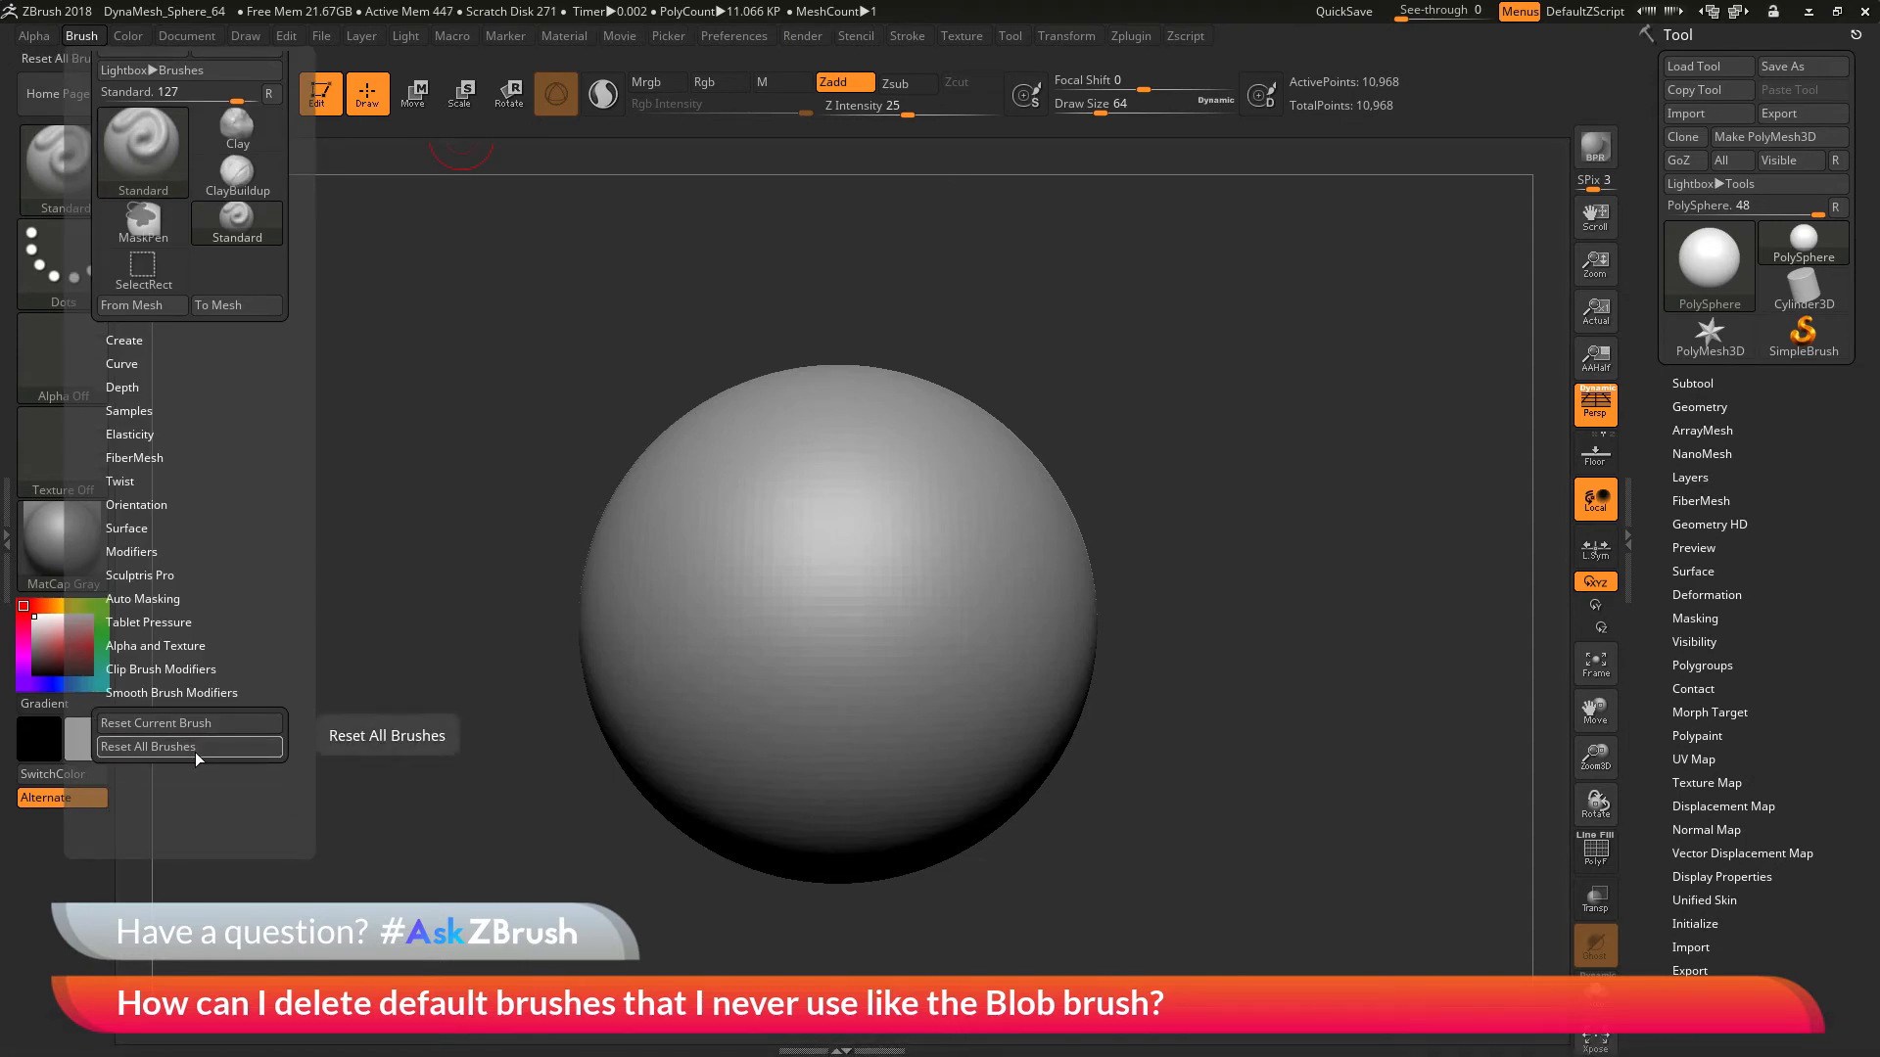
left_click(147, 746)
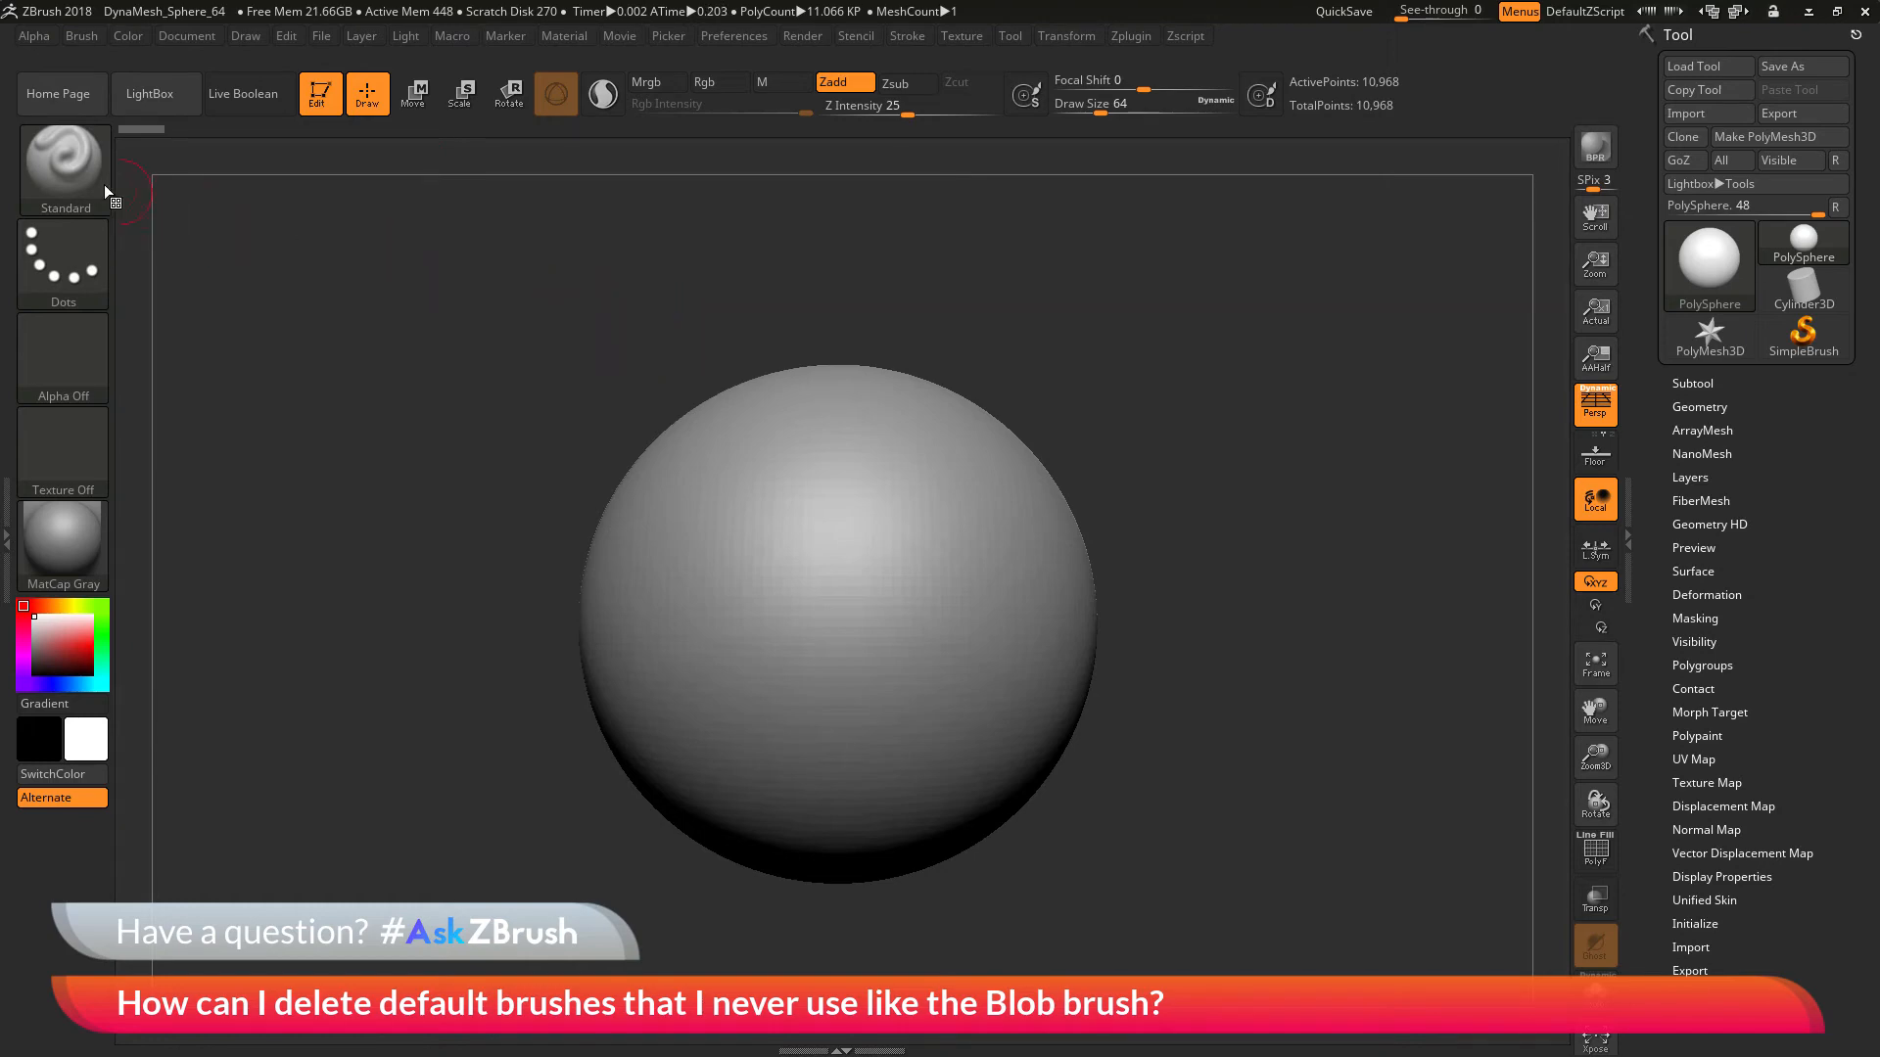
Open the sculpting brush library and confirm Blob is no longer listed
left_click(64, 162)
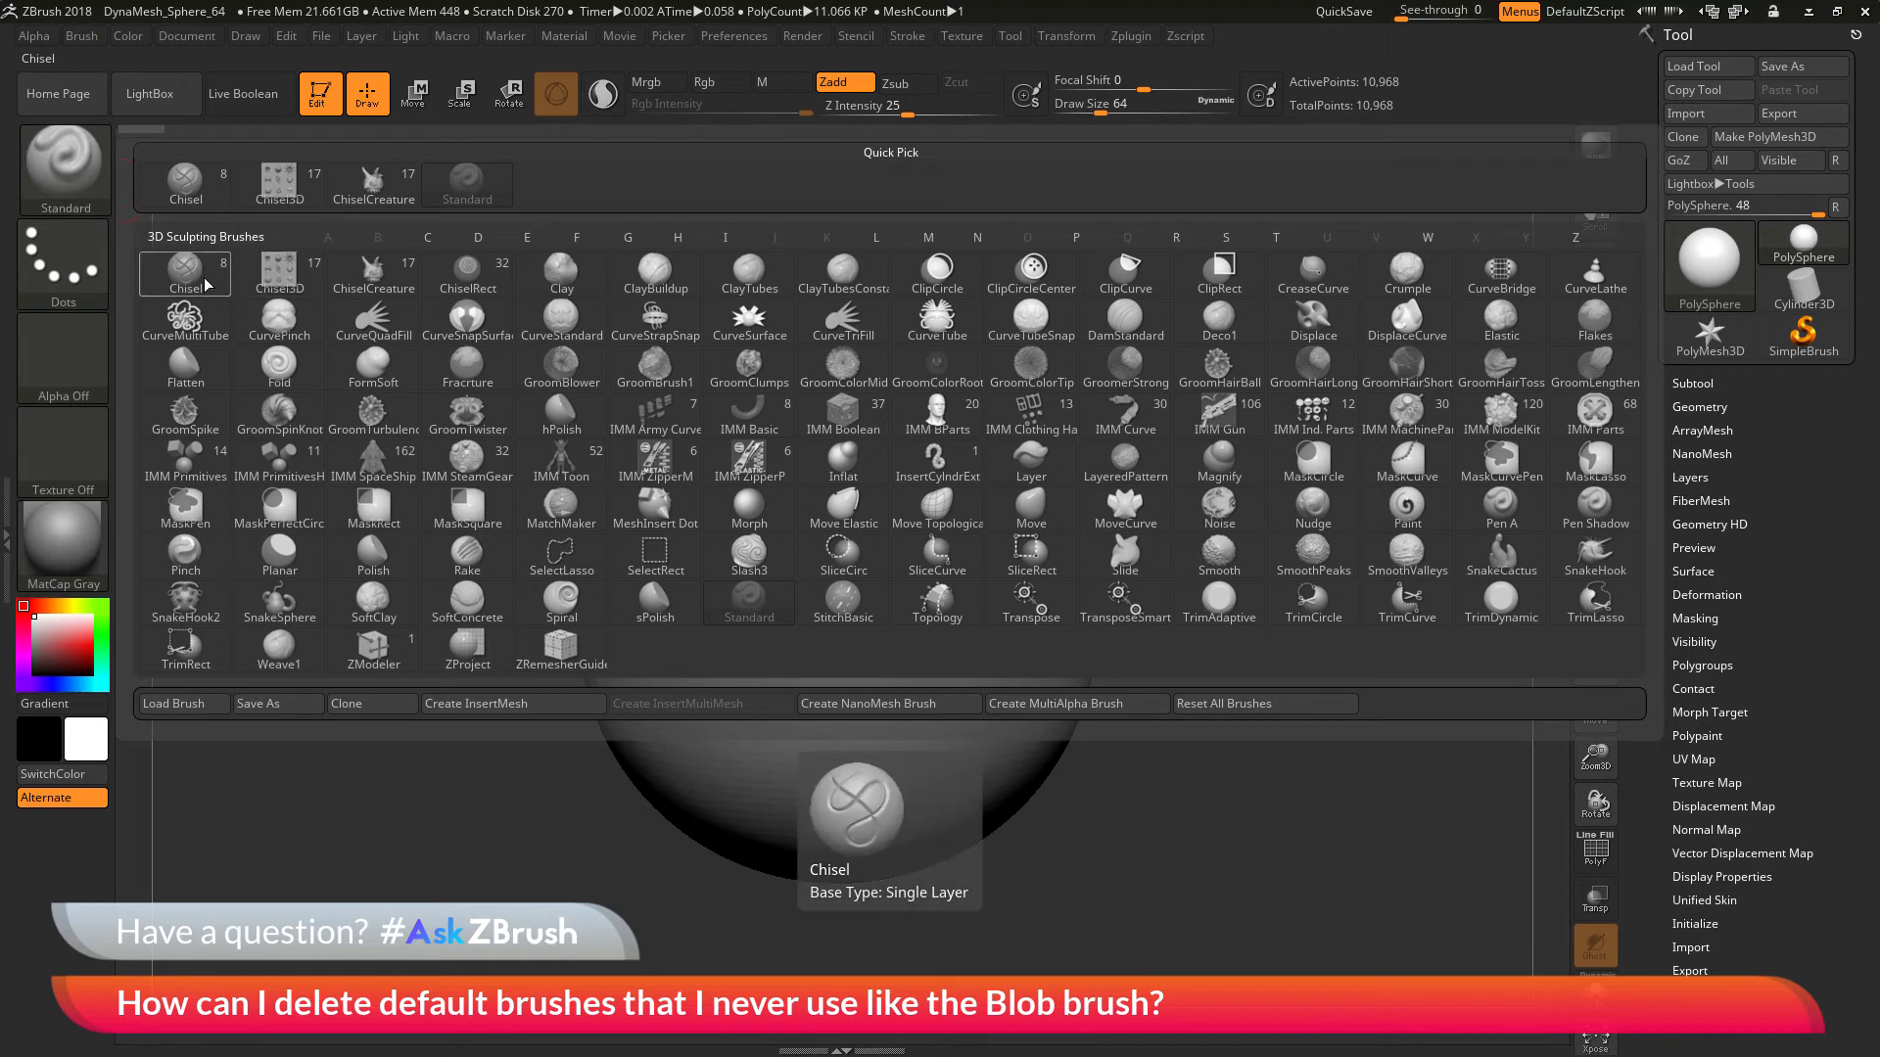
left_click(1219, 509)
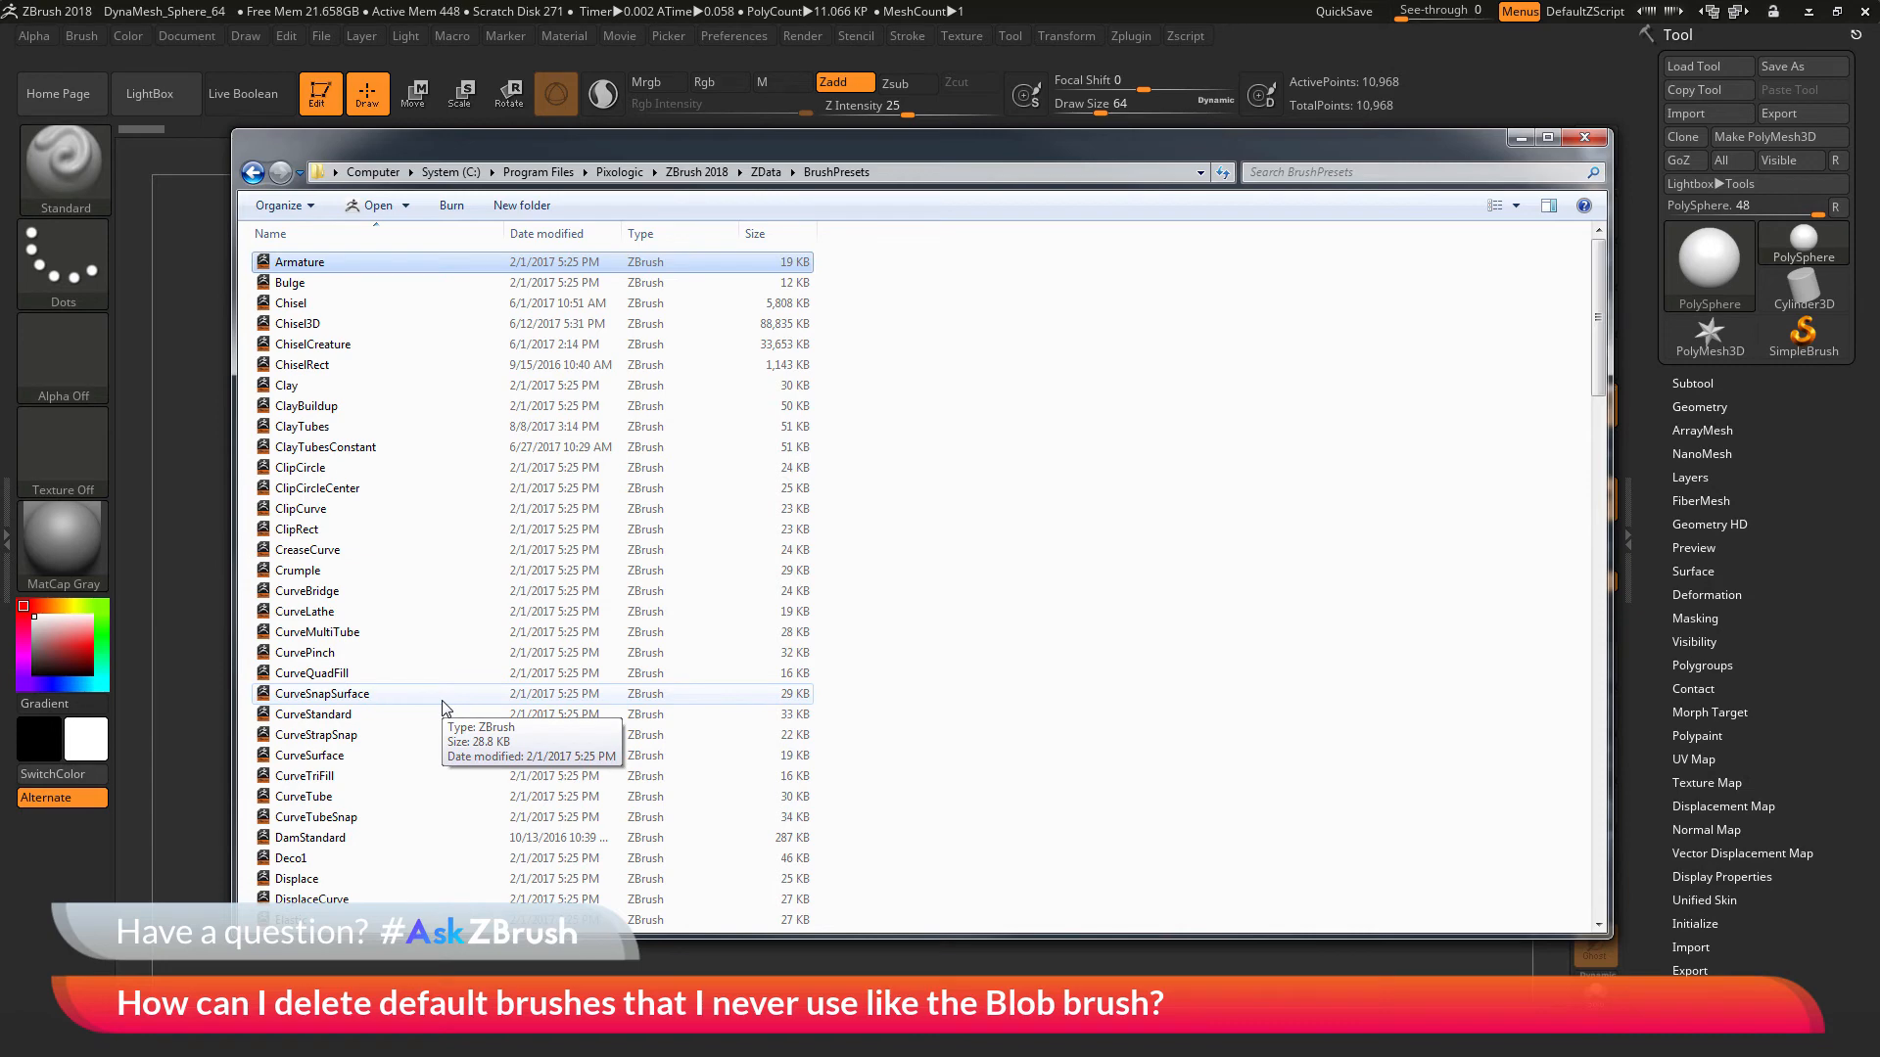
mouse_move(488, 520)
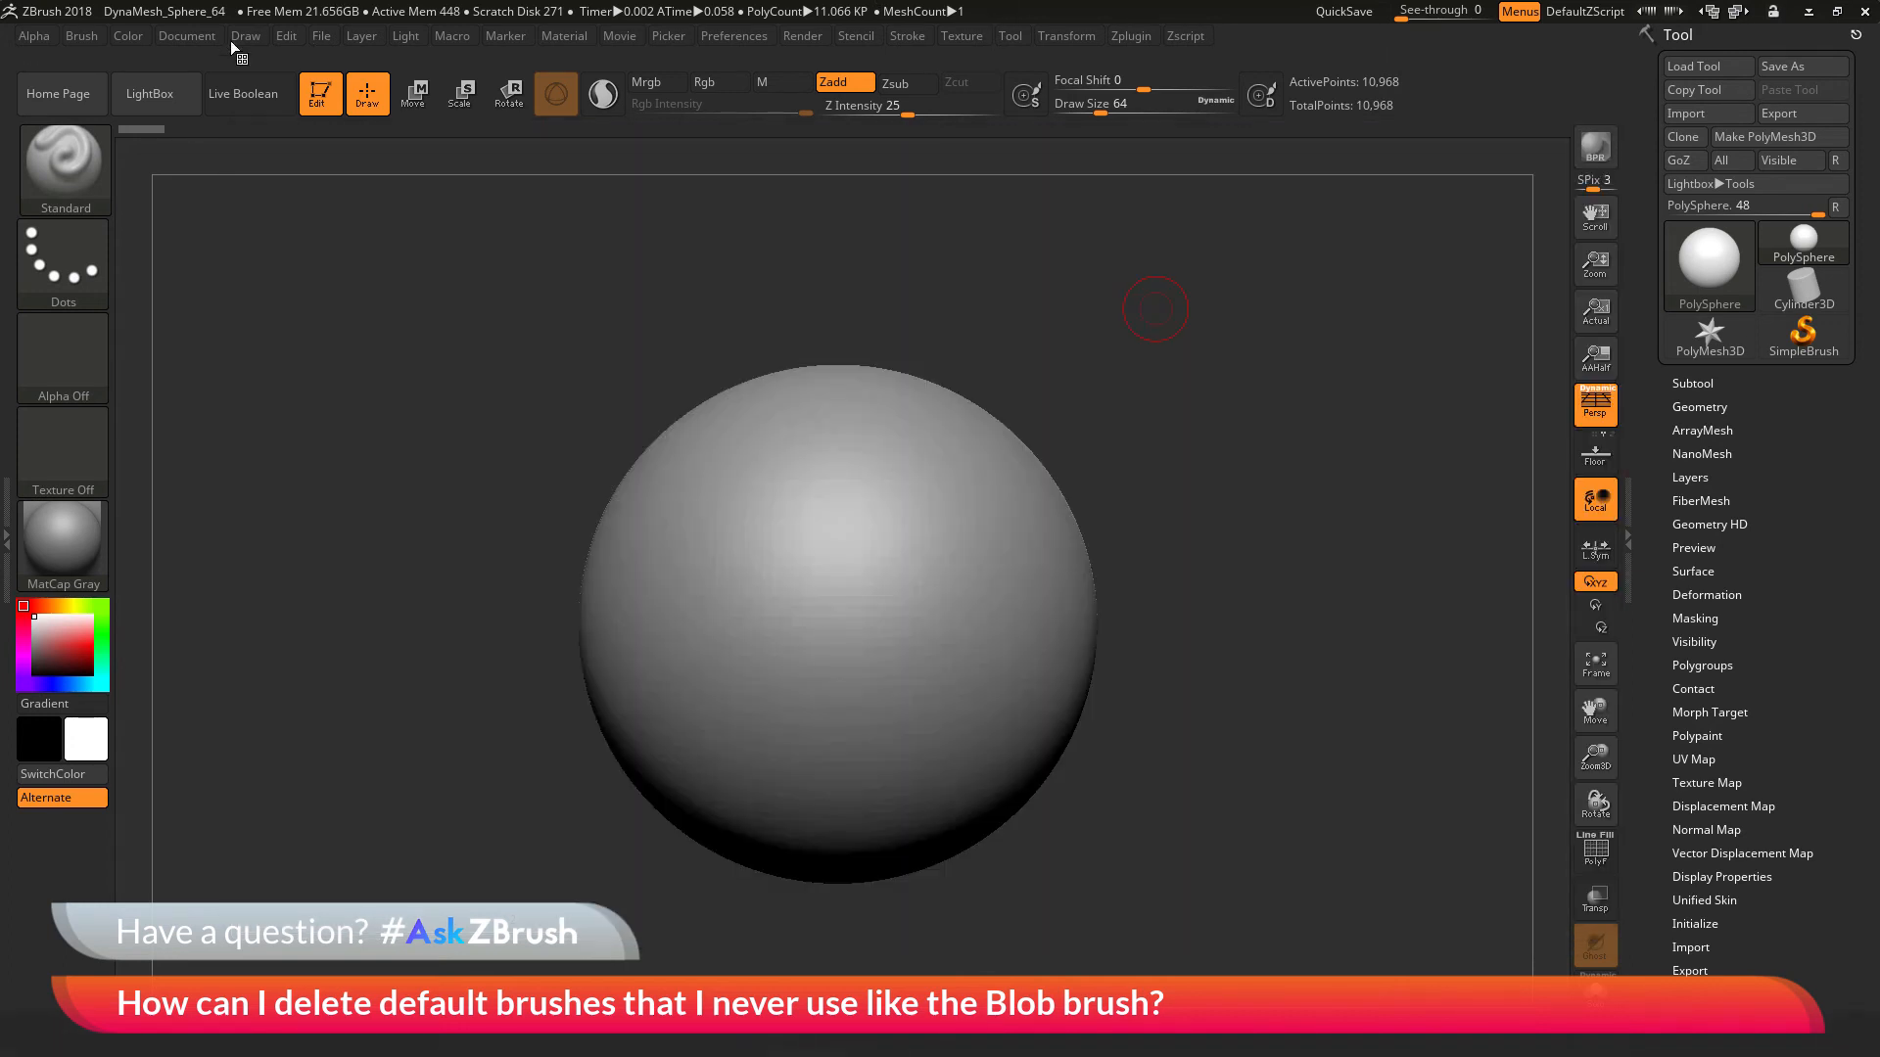
Open the Brush menu again to reach Reset All Brushes
left_click(81, 36)
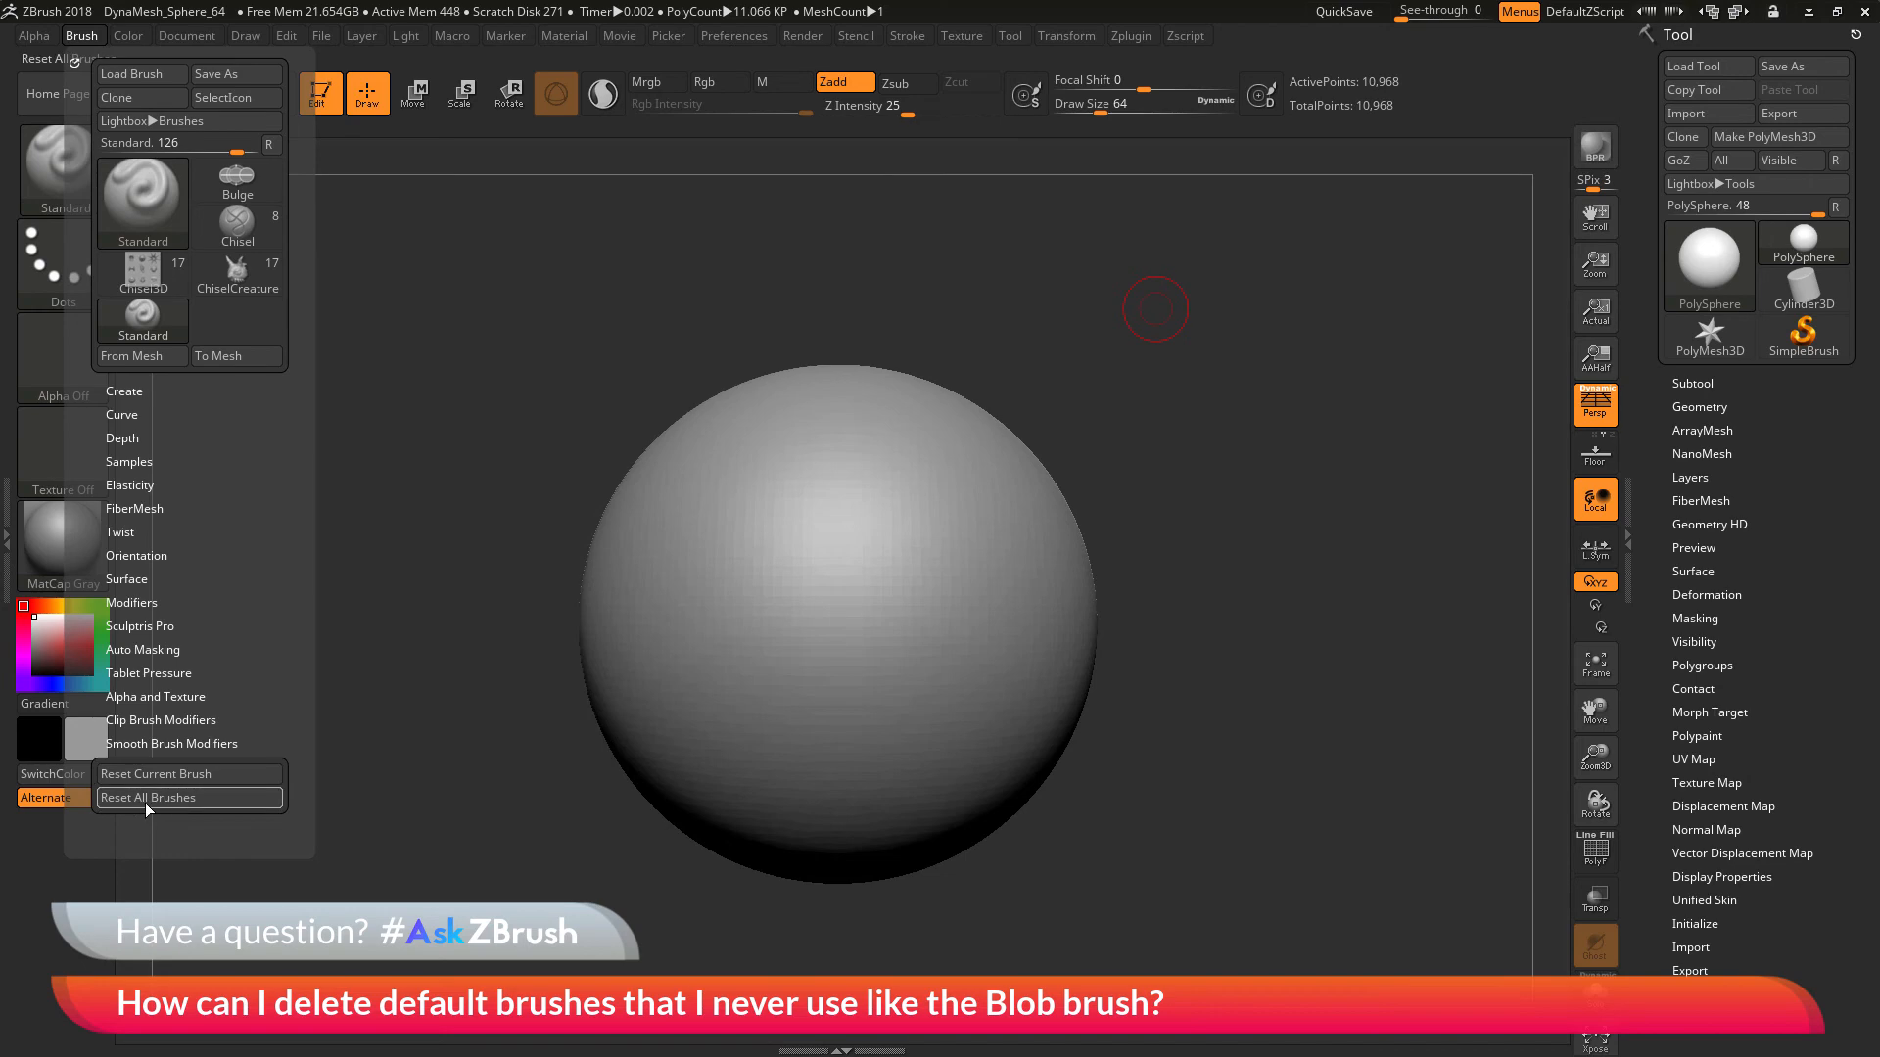